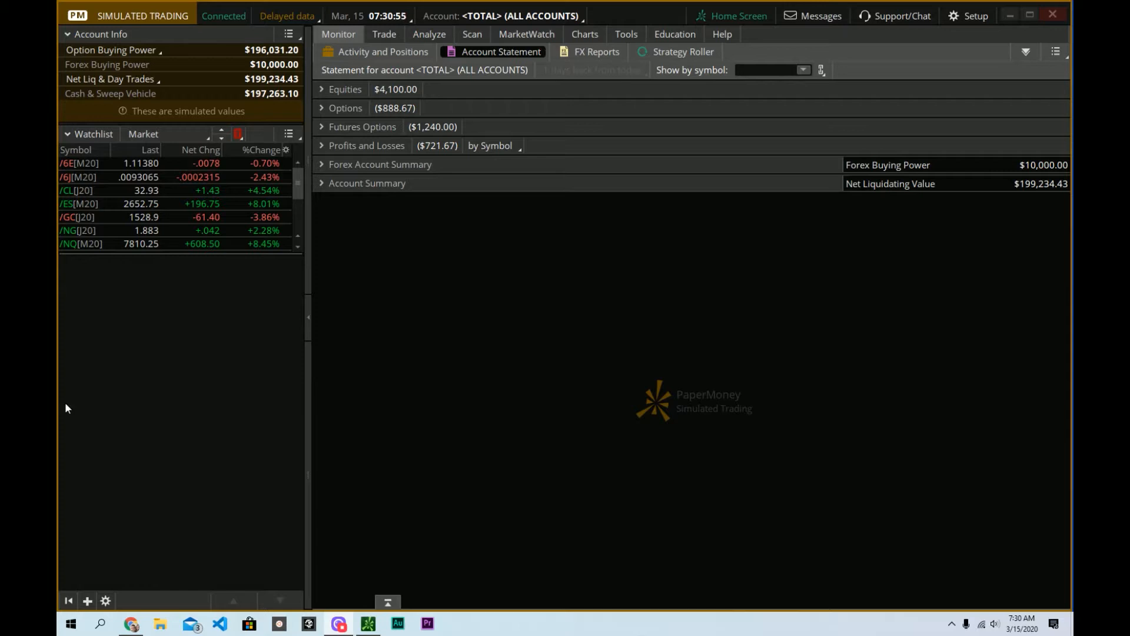
pyautogui.moveTo(152, 395)
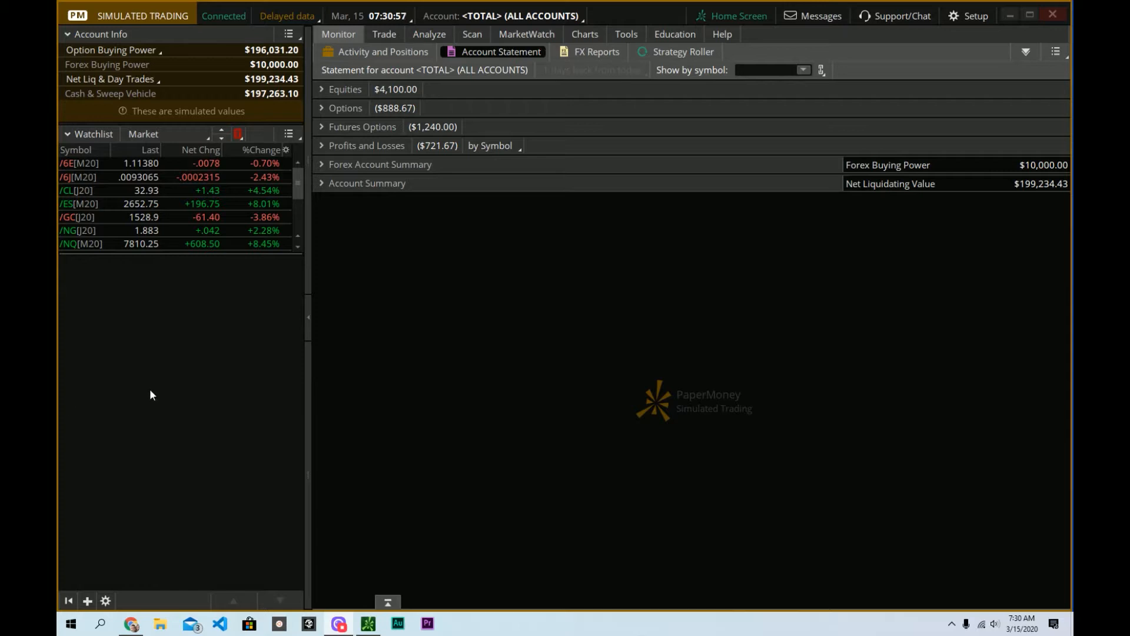
pyautogui.moveTo(163, 393)
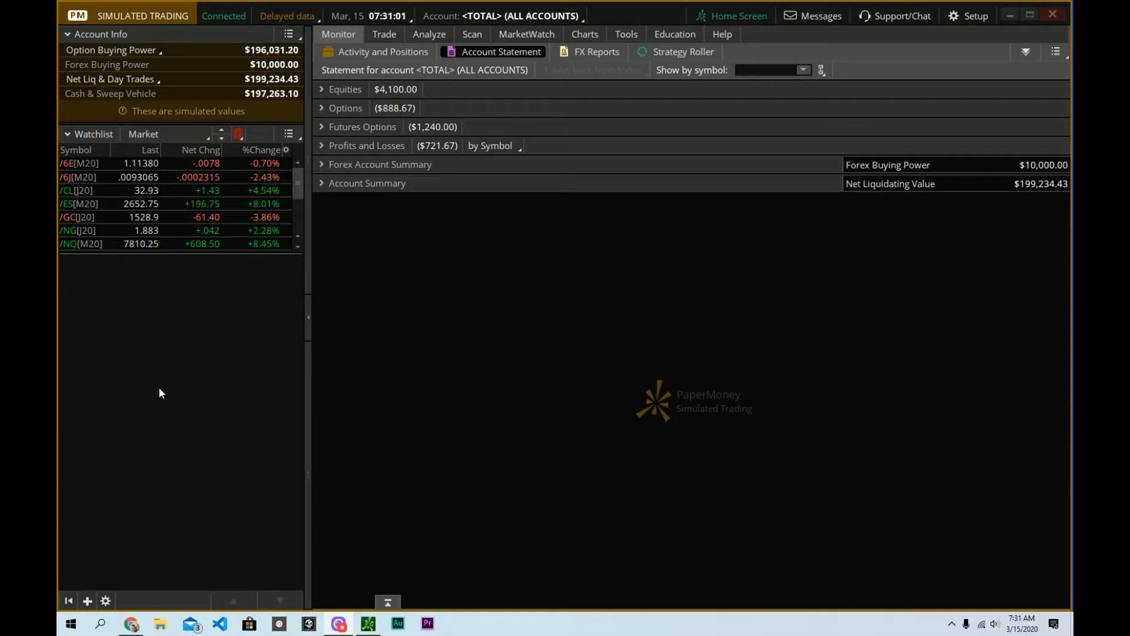
pyautogui.moveTo(135, 15)
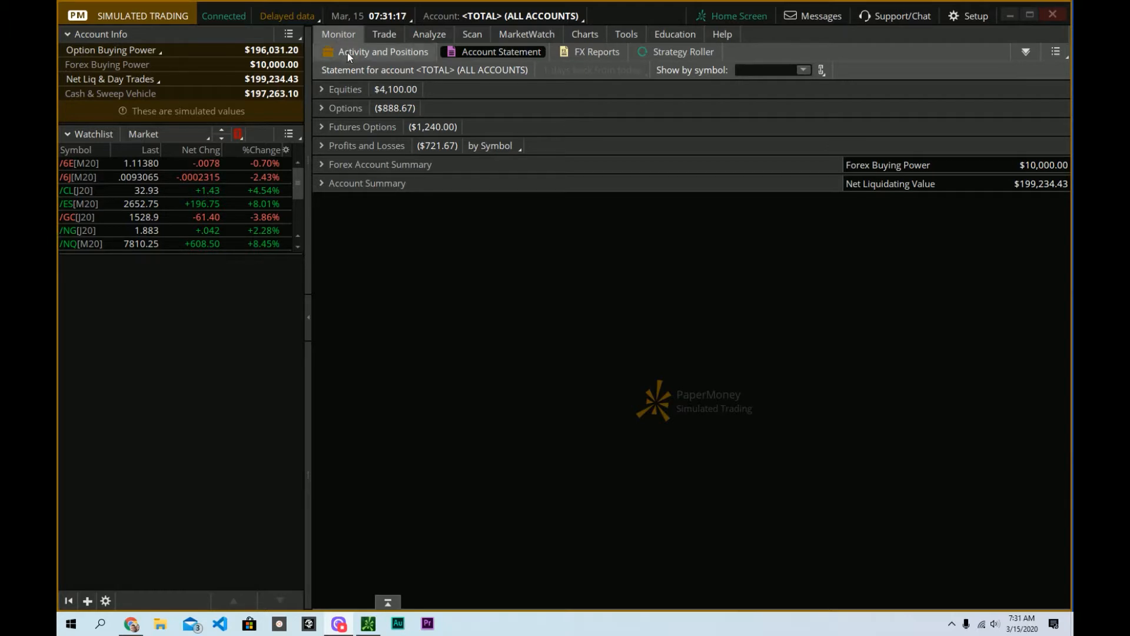
# - Show the Activity and Positions page listing six open holdings, including /CL and AAPL
pyautogui.click(381, 52)
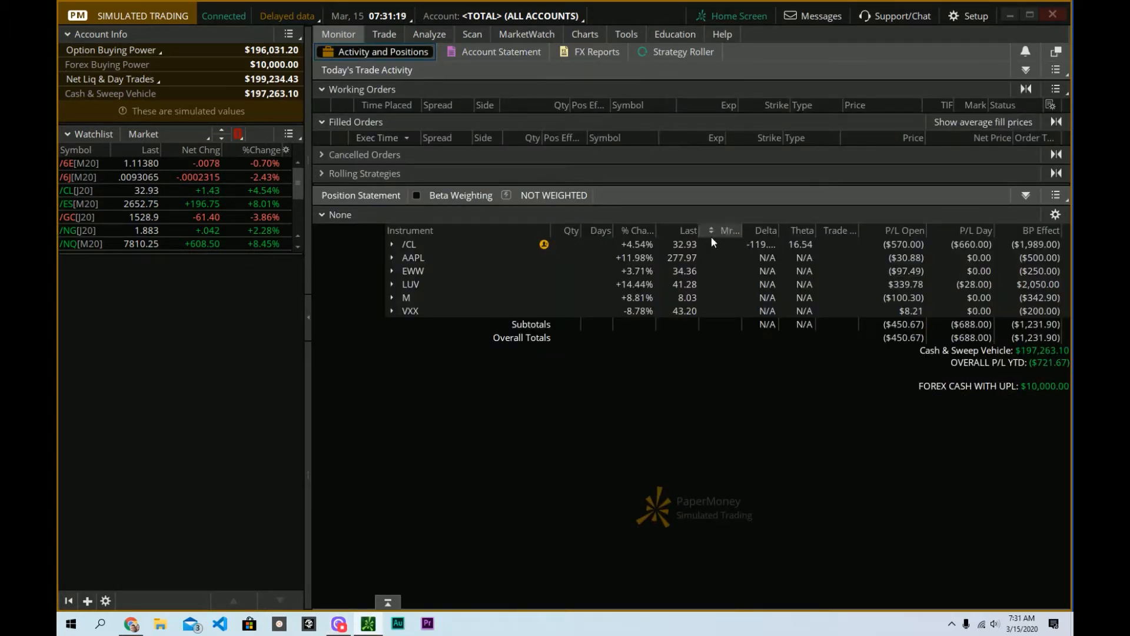
pyautogui.moveTo(371, 57)
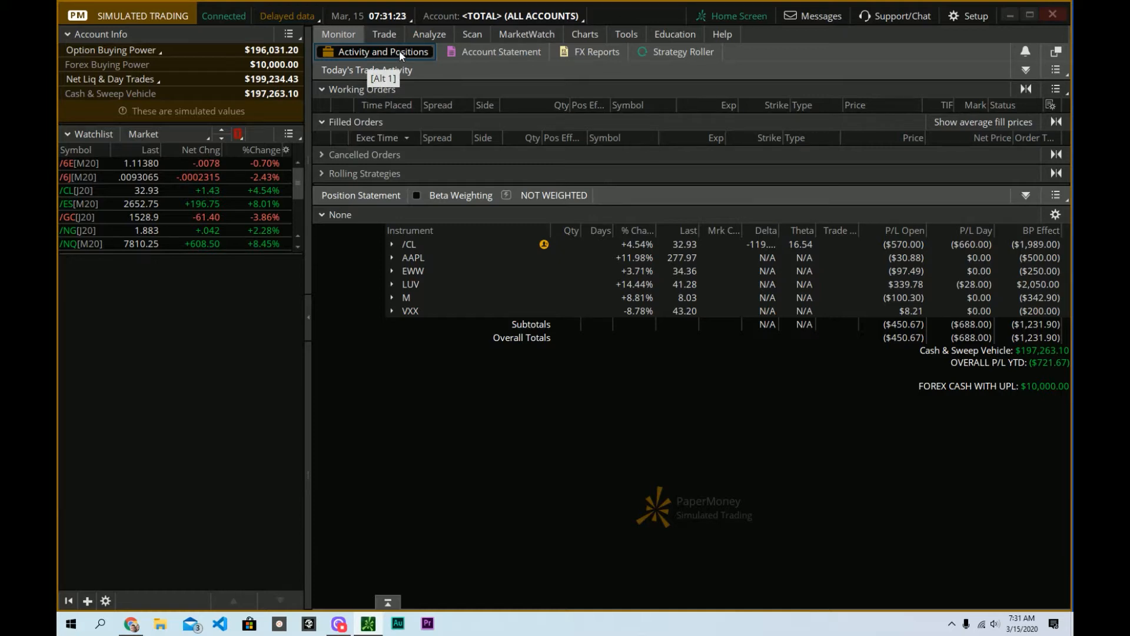
pyautogui.moveTo(410, 53)
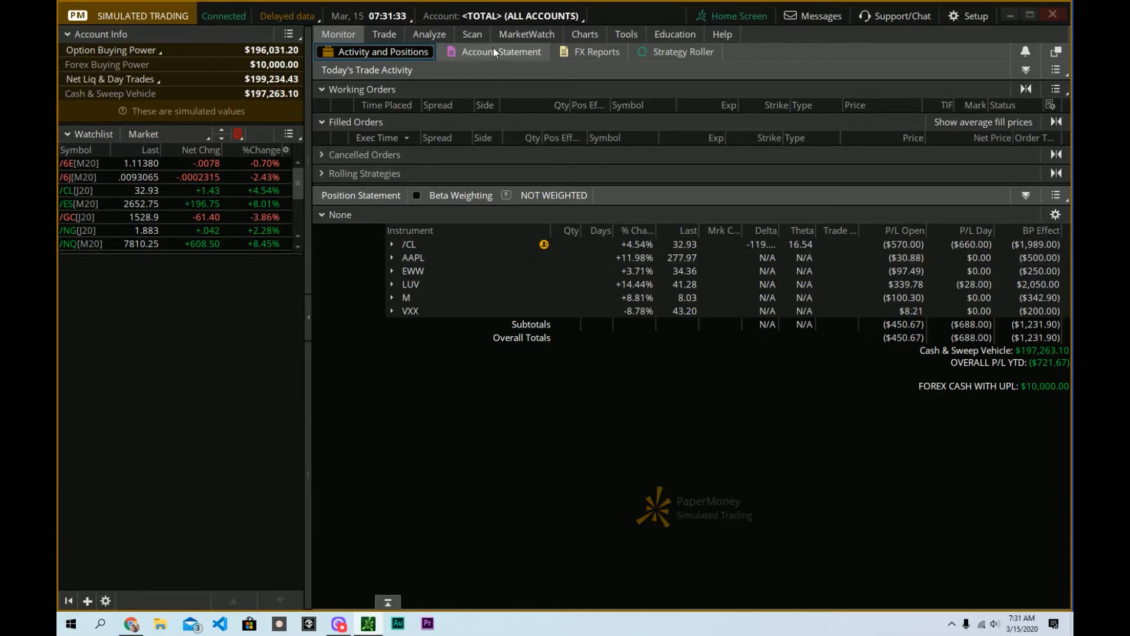
# - Return to the all-accounts Account Statement with equities, options, futures options and P&L totals
pyautogui.click(501, 52)
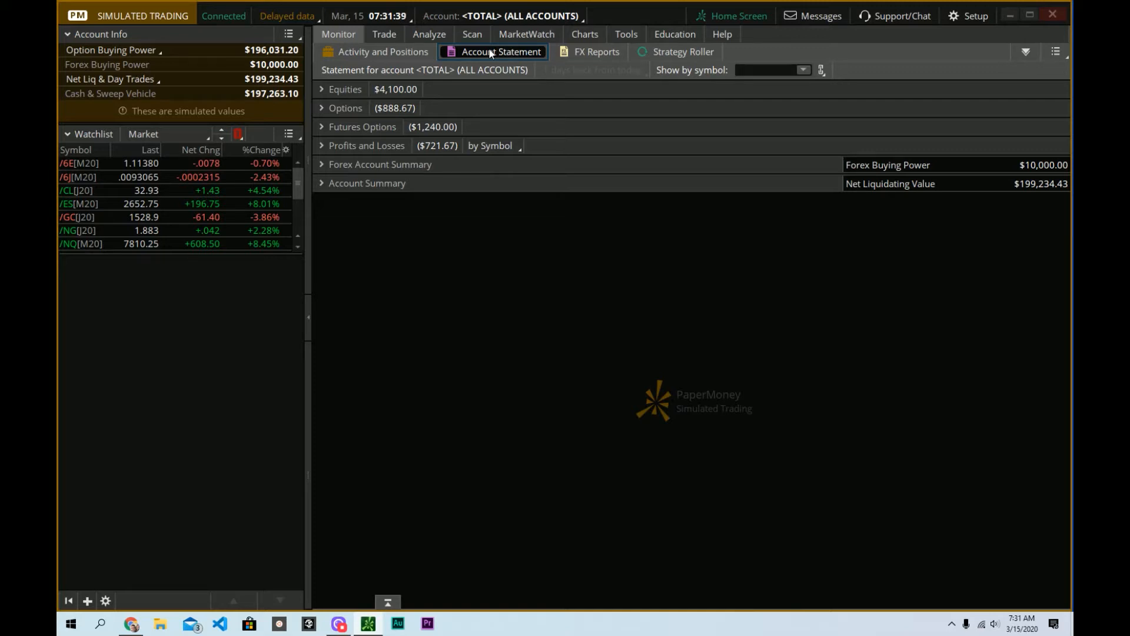
pyautogui.moveTo(501, 53)
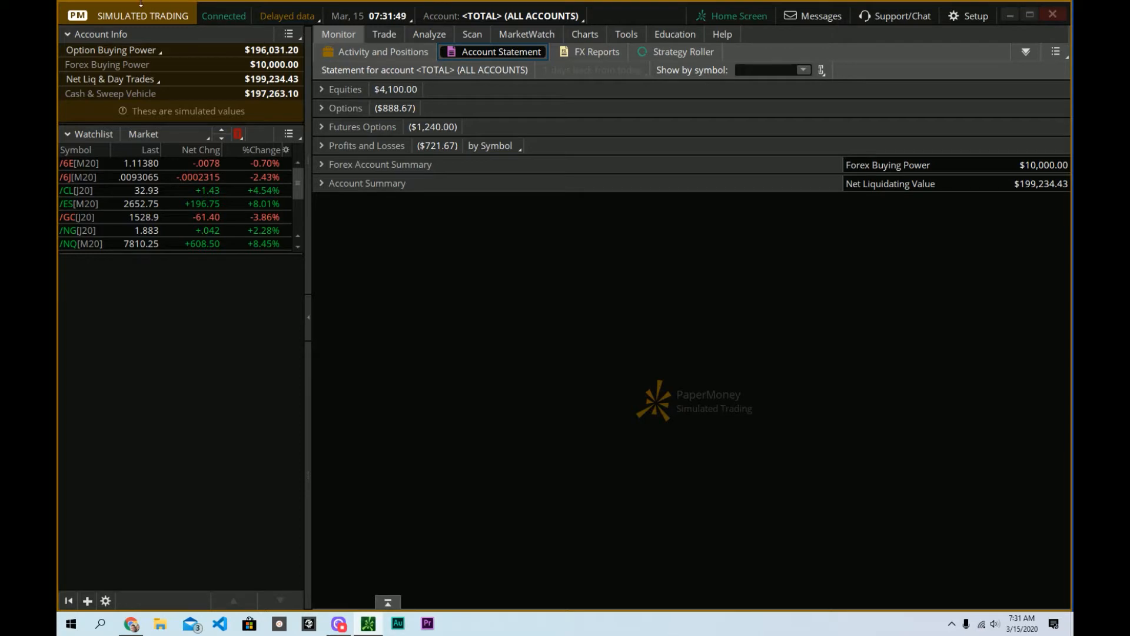
pyautogui.moveTo(223, 16)
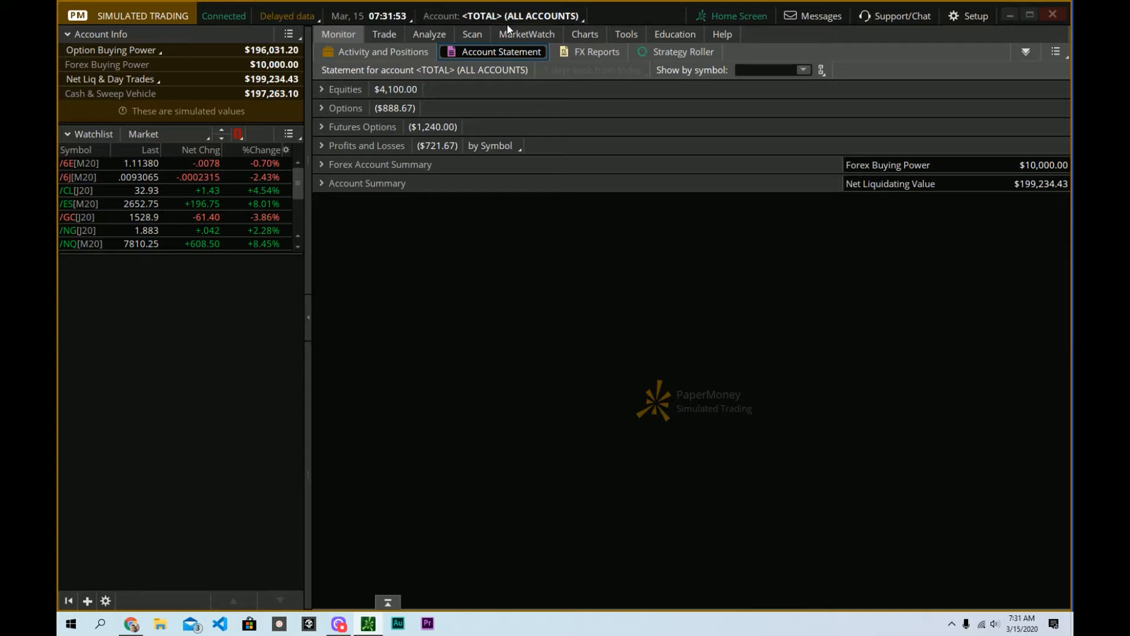
pyautogui.click(519, 15)
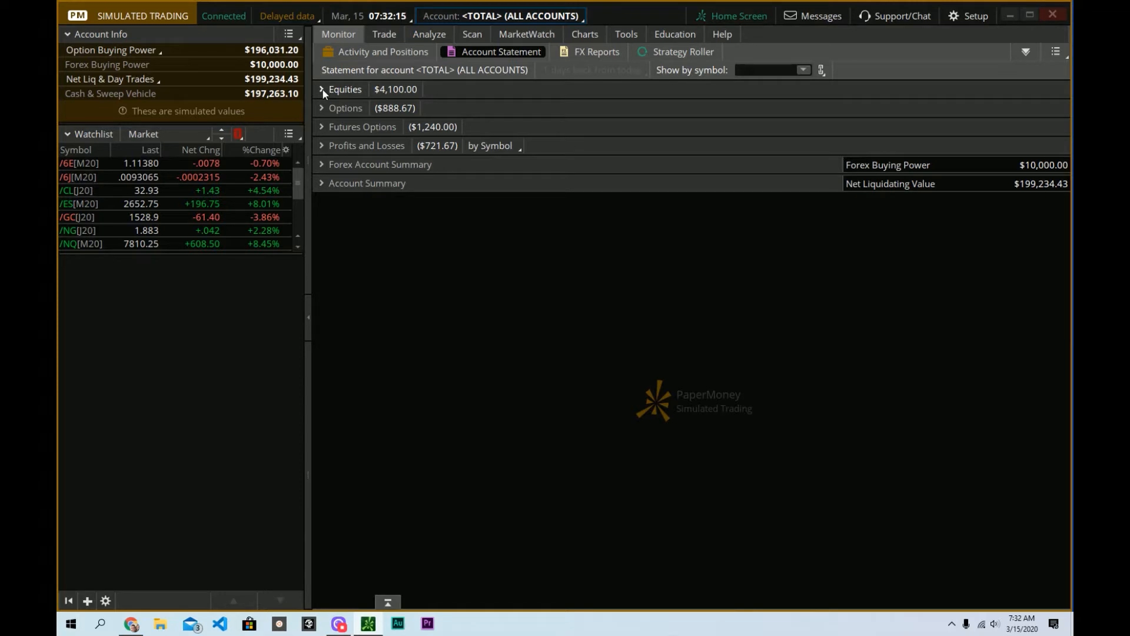
# - Toggle Equities open and closed twice, then expand Options showing twelve positions totaling ($888.67)
pyautogui.click(322, 88)
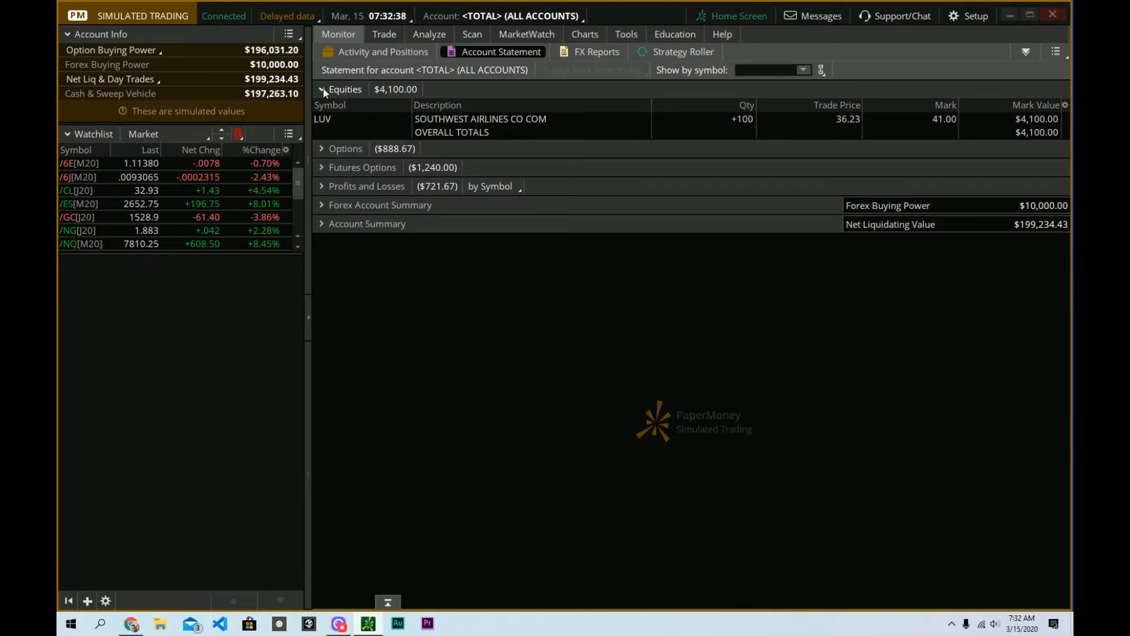
pyautogui.click(323, 89)
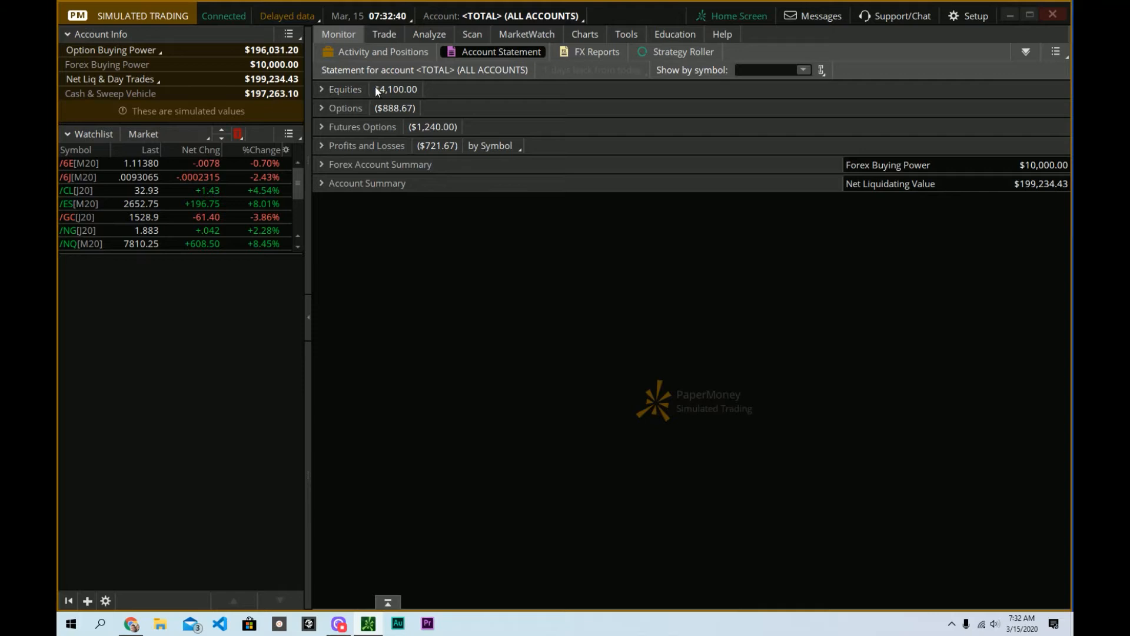
pyautogui.click(325, 89)
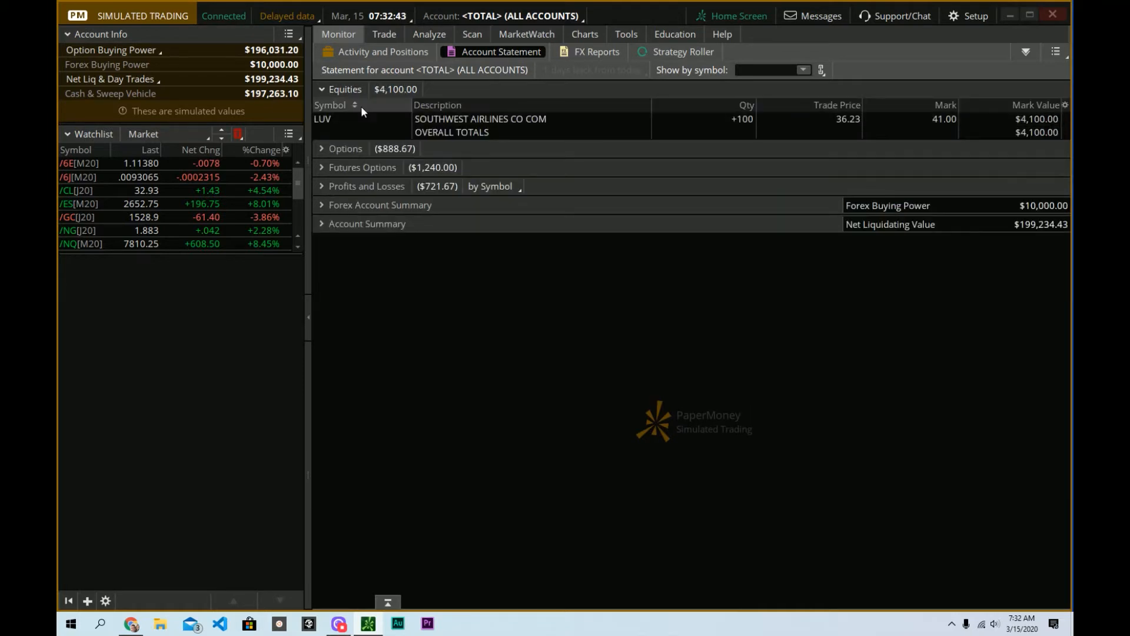
pyautogui.click(322, 89)
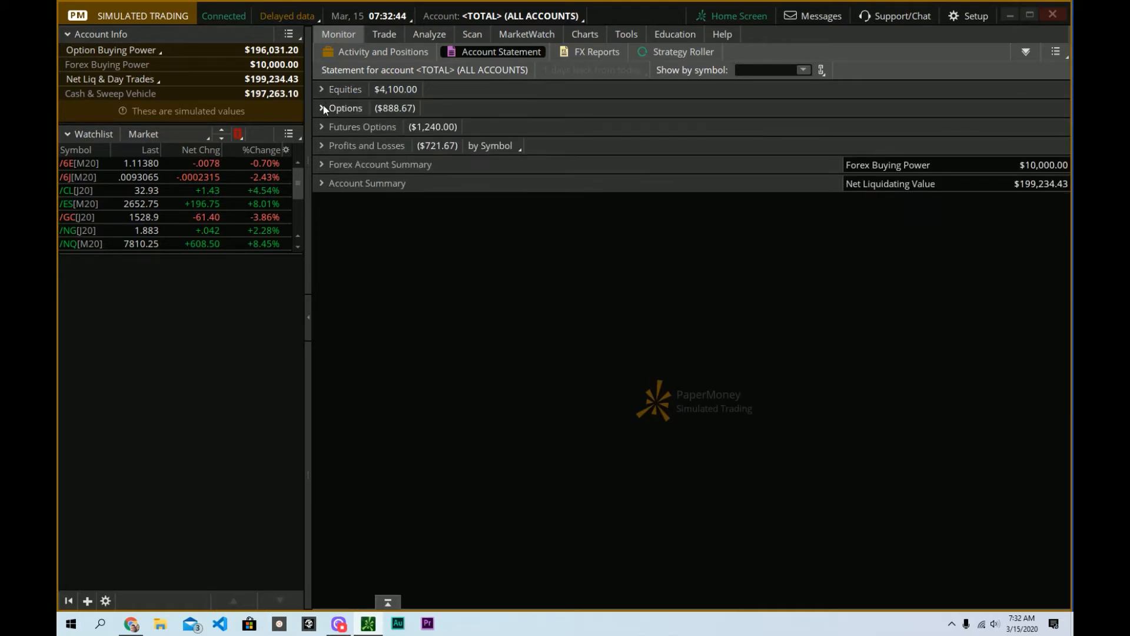
pyautogui.click(322, 108)
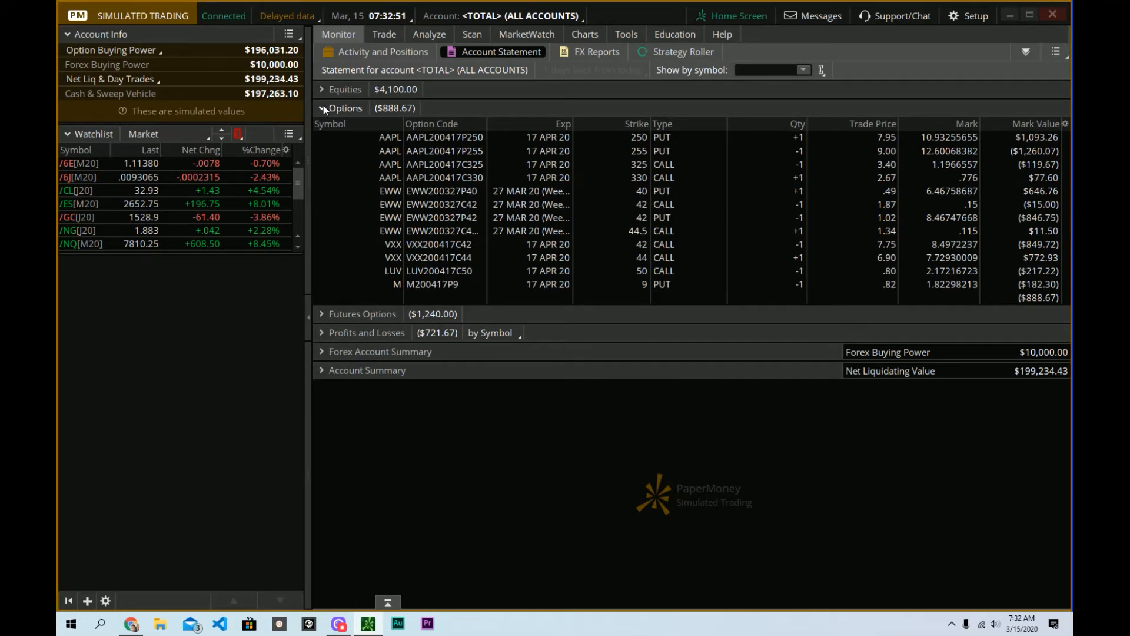
# - Expand and collapse Futures Options and the Profits and Losses breakdown, leaving only section totals
pyautogui.click(322, 108)
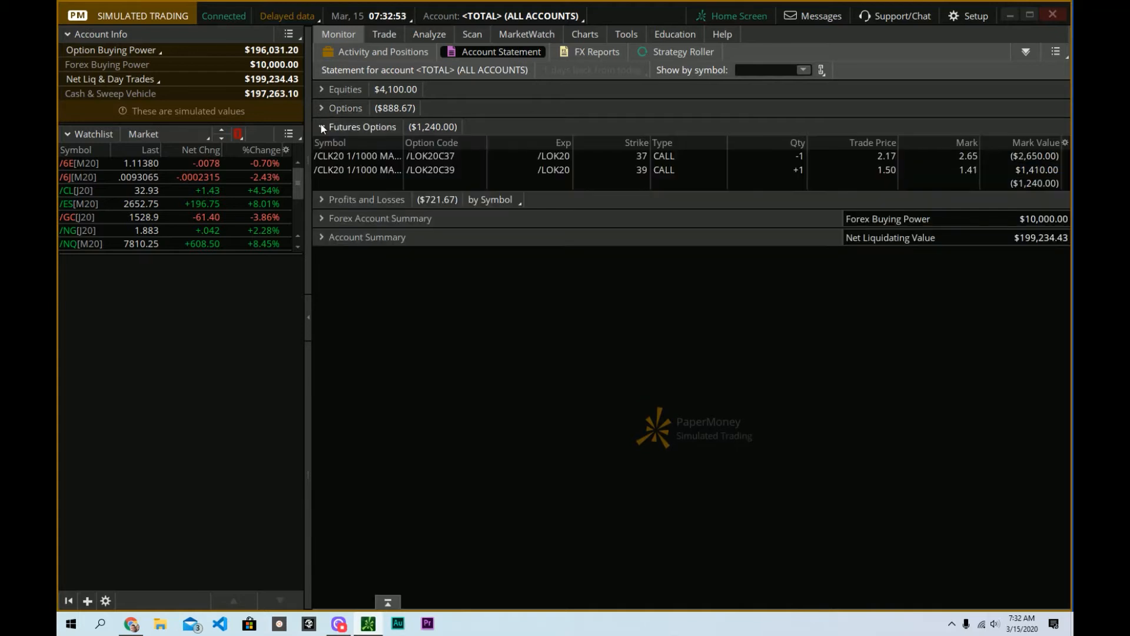
pyautogui.moveTo(357, 156)
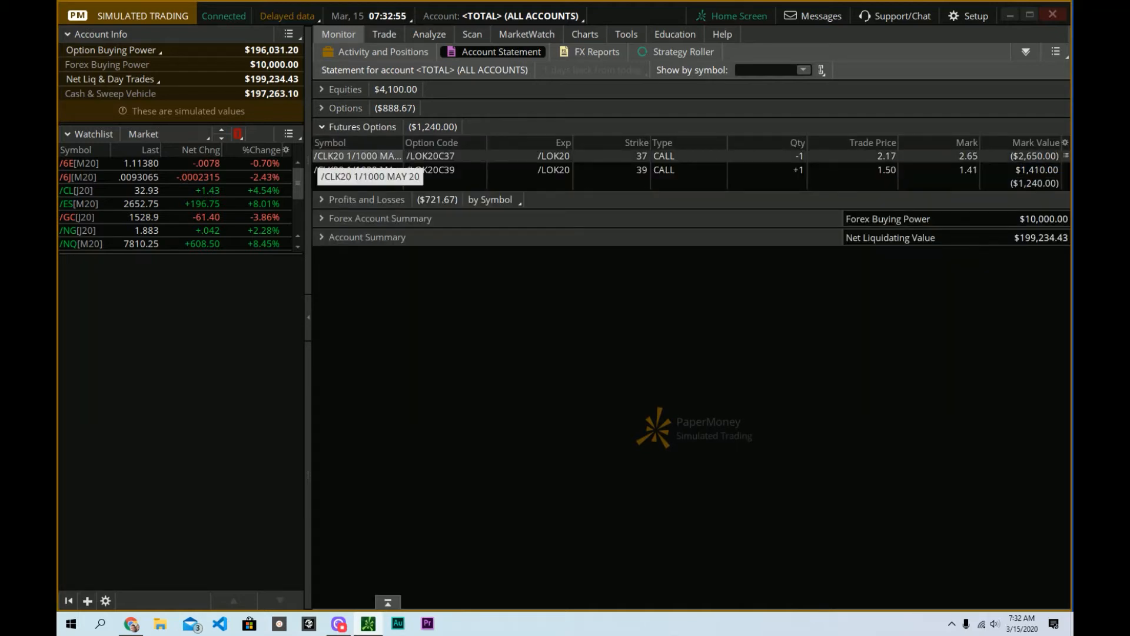
pyautogui.click(322, 126)
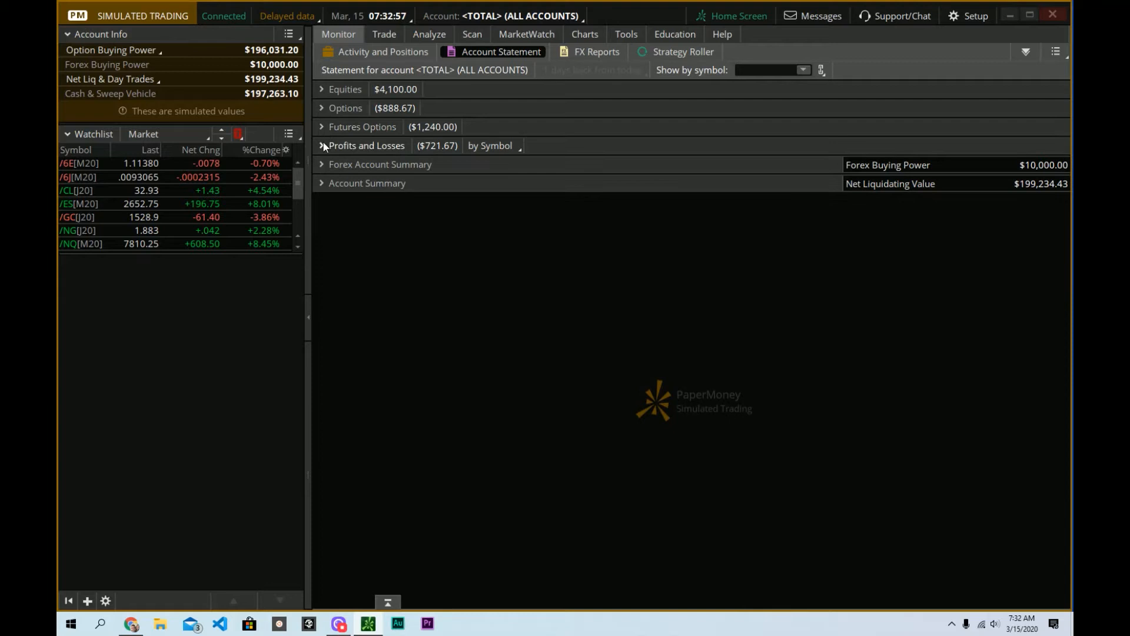
pyautogui.click(322, 146)
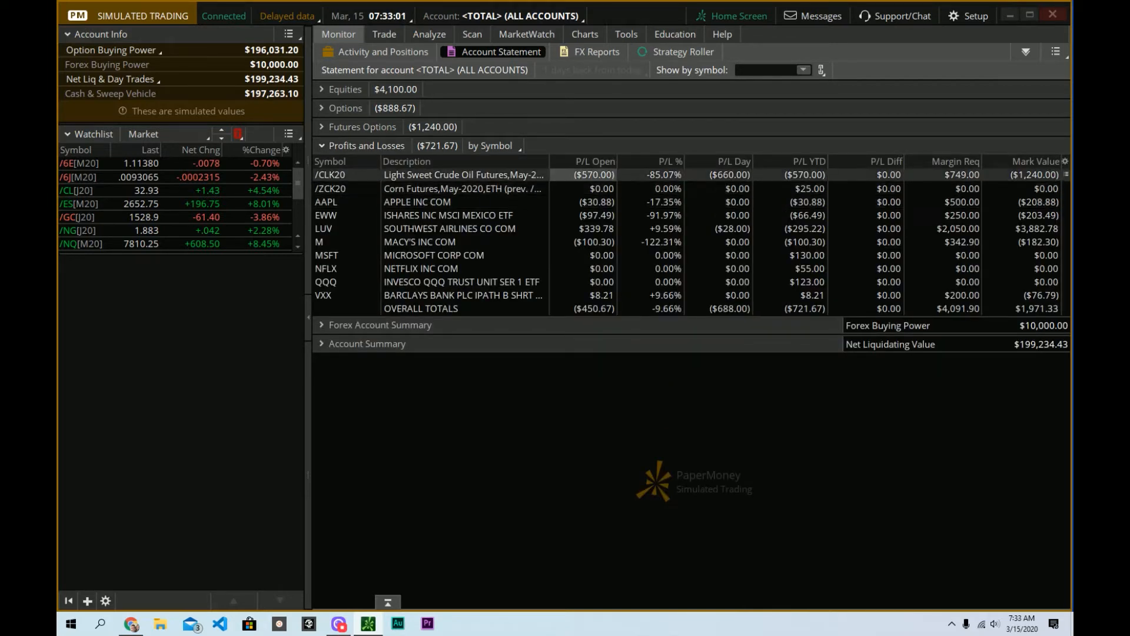
pyautogui.click(805, 160)
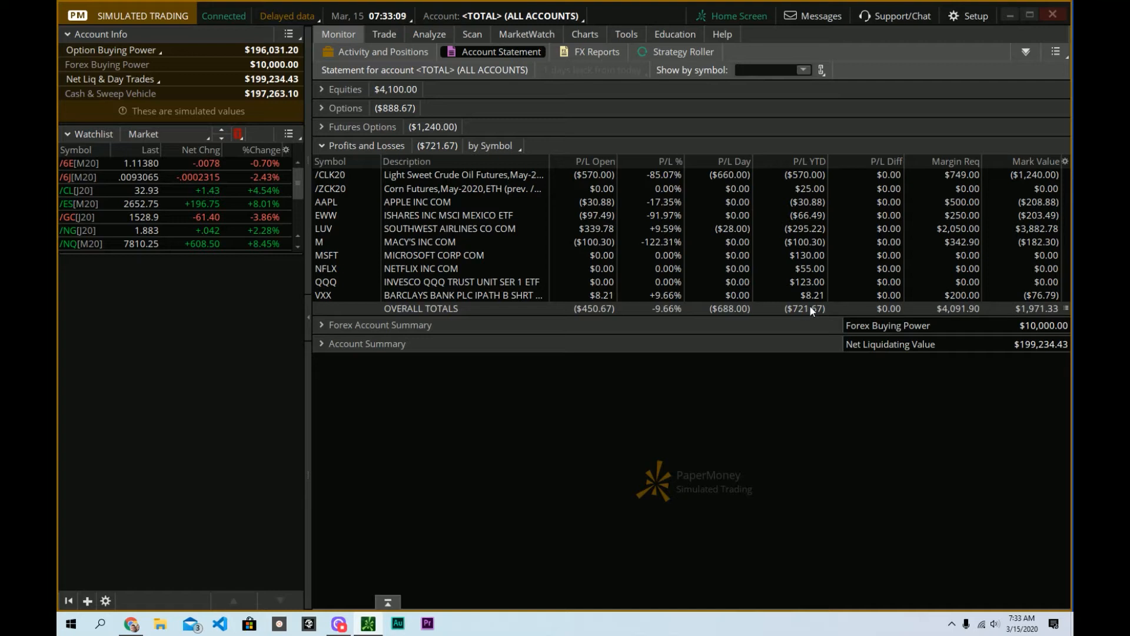
pyautogui.moveTo(807, 332)
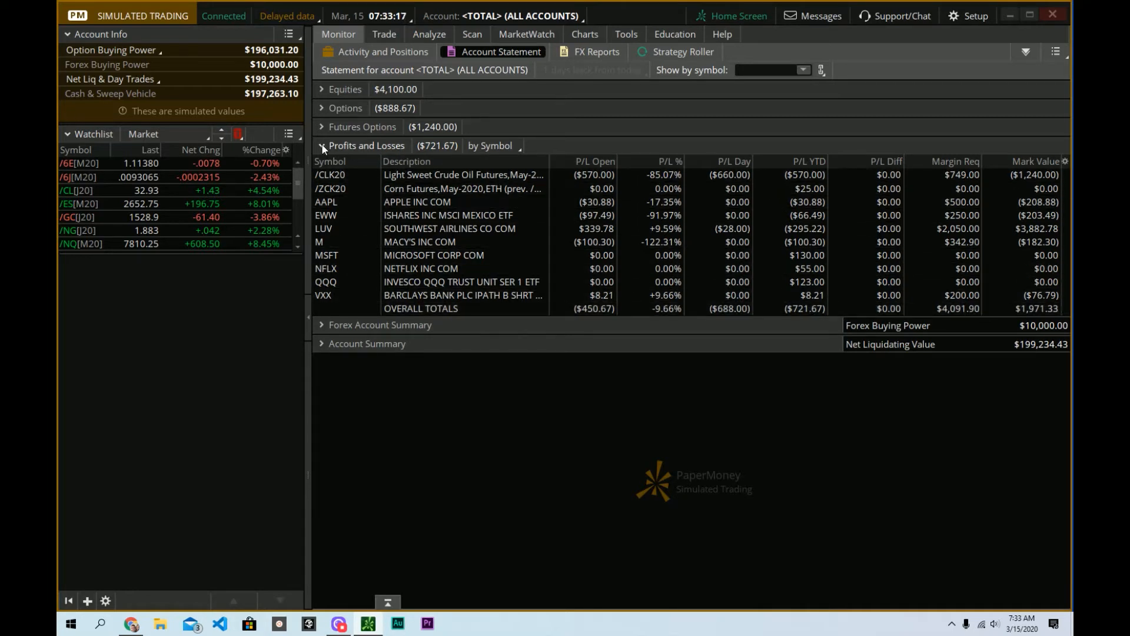
pyautogui.click(322, 146)
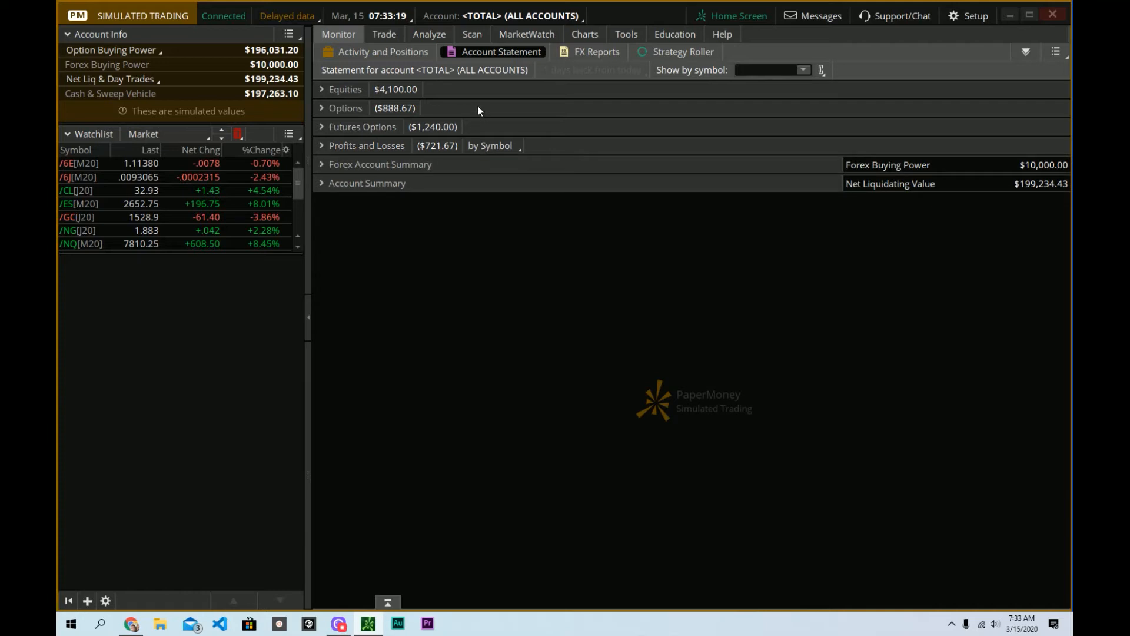
pyautogui.moveTo(517, 78)
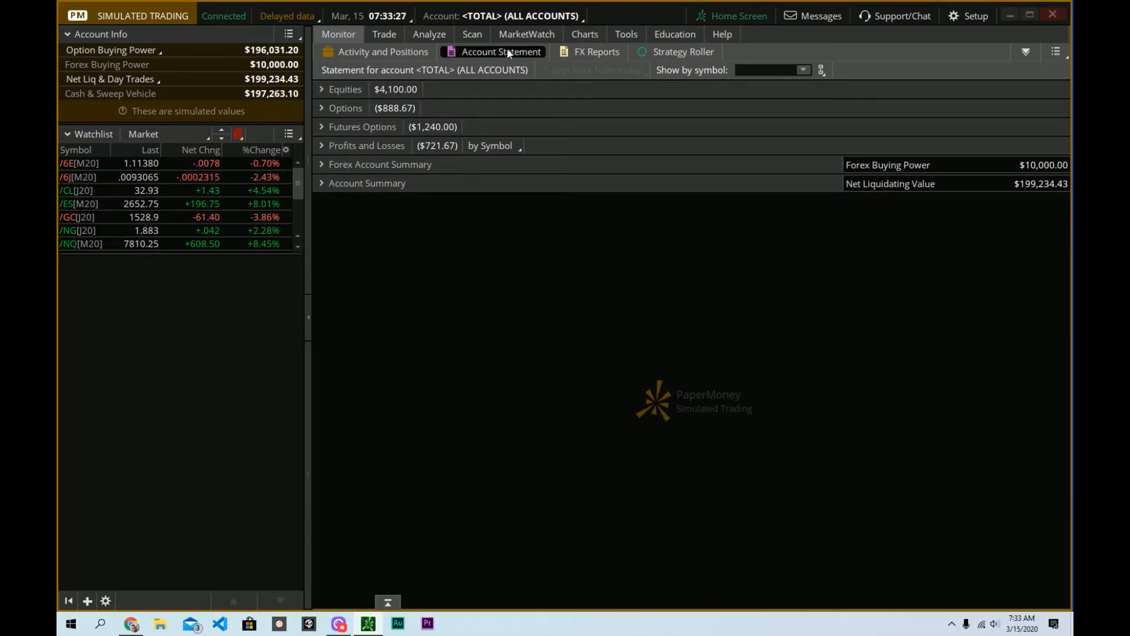
pyautogui.moveTo(495, 17)
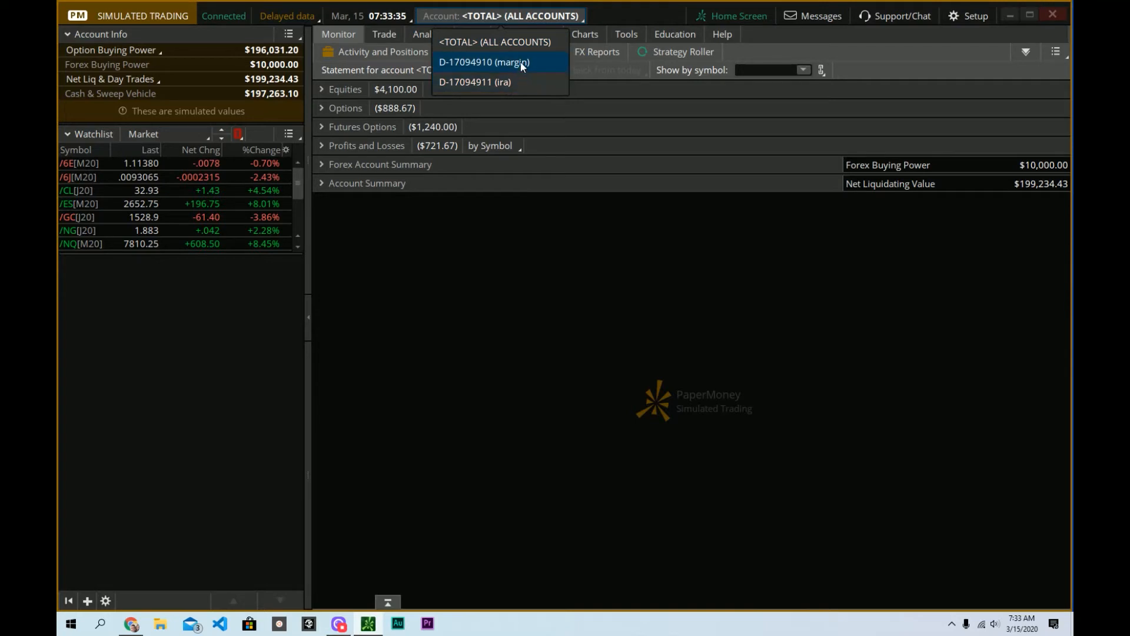
# - Switch the statement's Account dropdown to the margin account
pyautogui.click(481, 62)
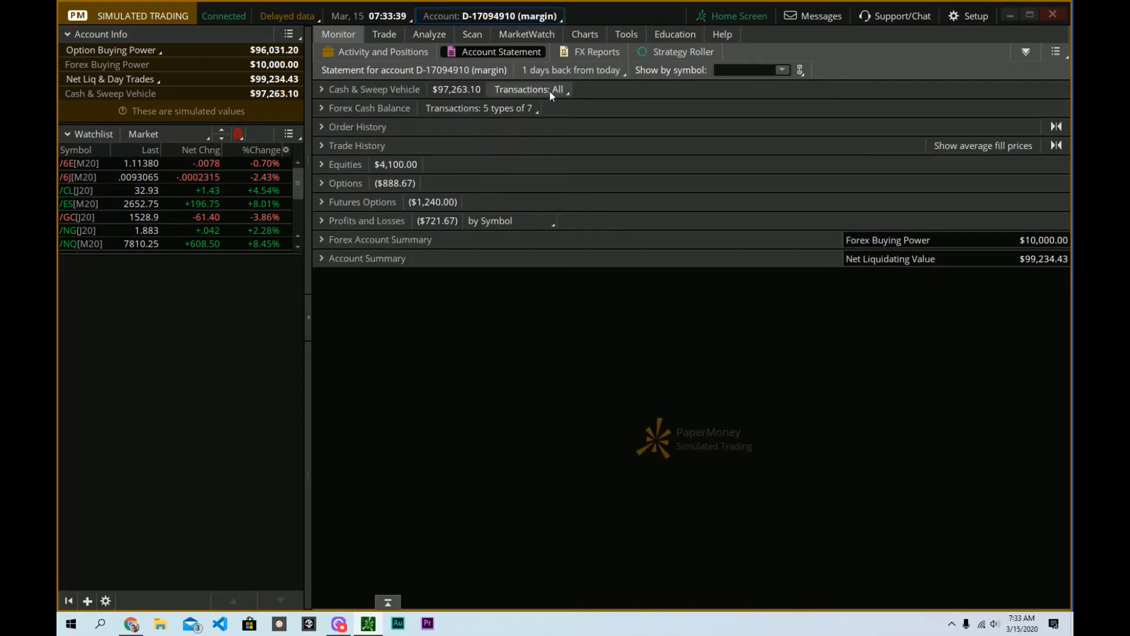
pyautogui.moveTo(605, 103)
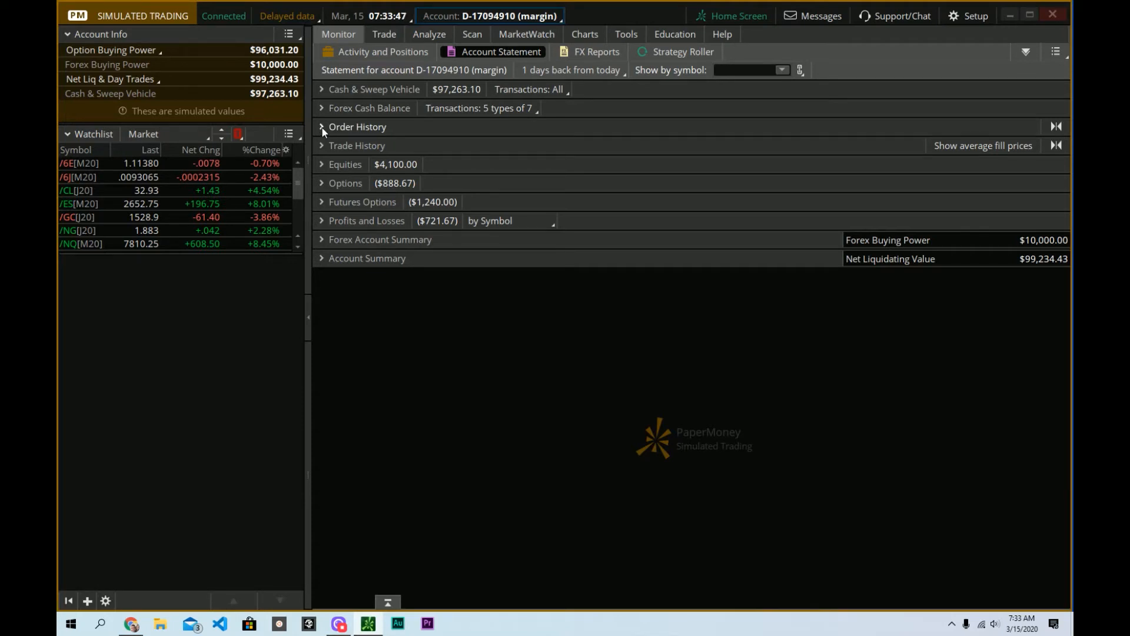
# - Expand order history and set the statement period to 7 days back, showing 13 orders
pyautogui.click(322, 126)
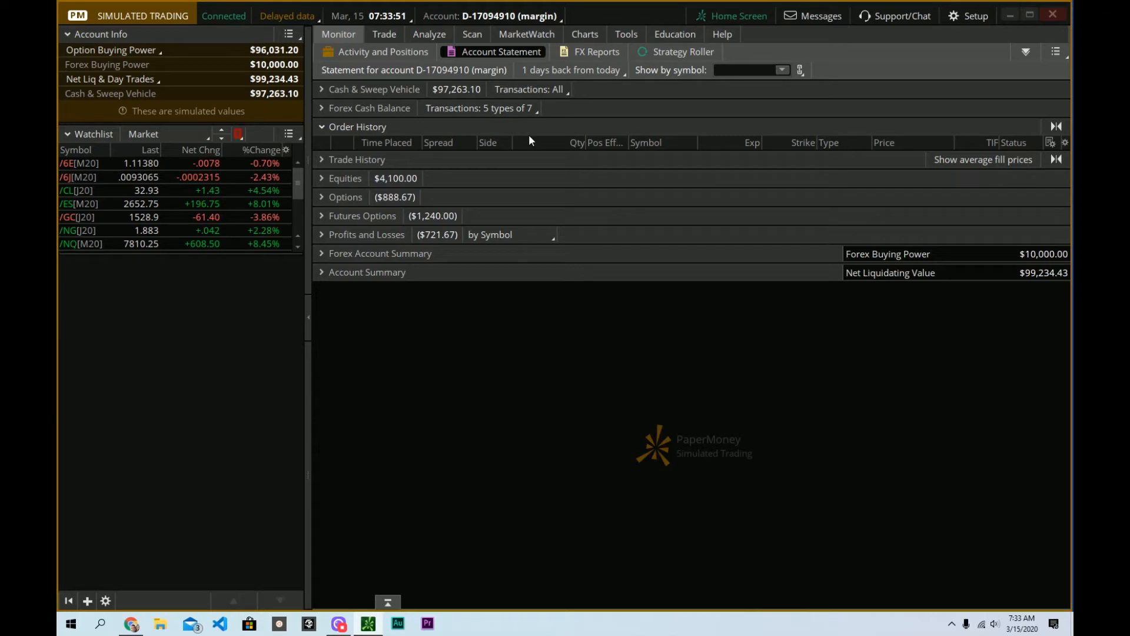
pyautogui.moveTo(572, 125)
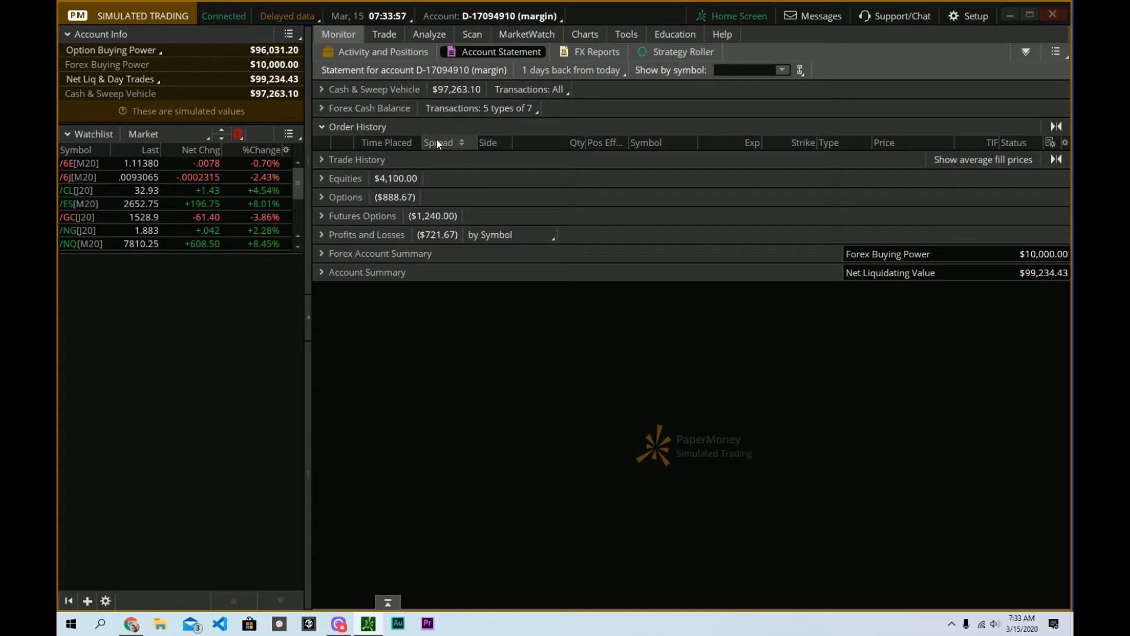
pyautogui.moveTo(580, 87)
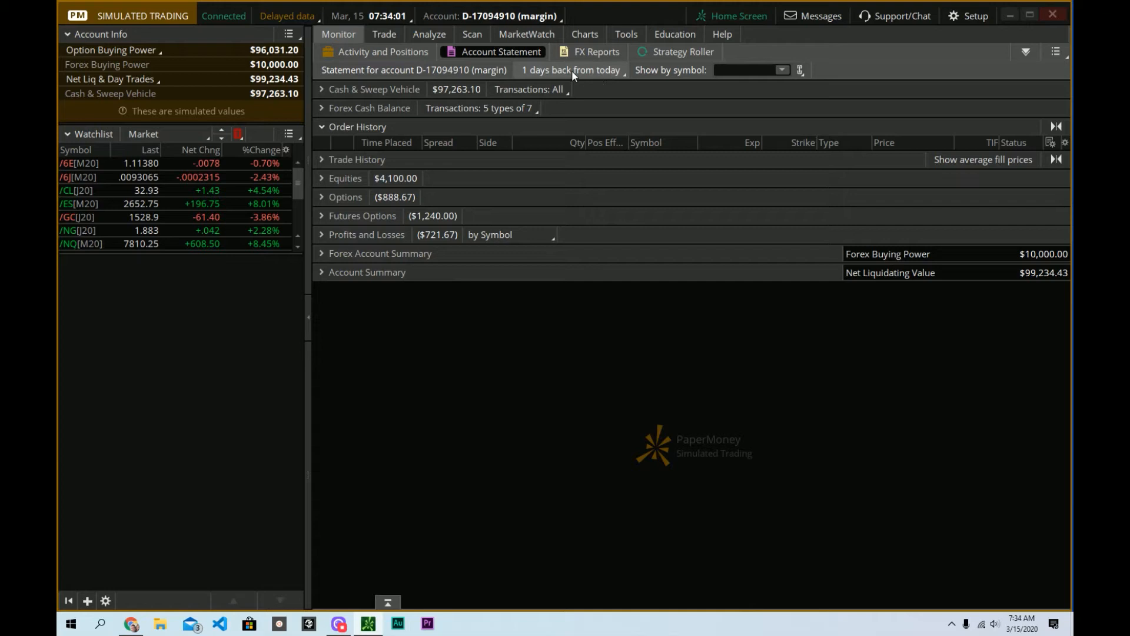
pyautogui.moveTo(597, 76)
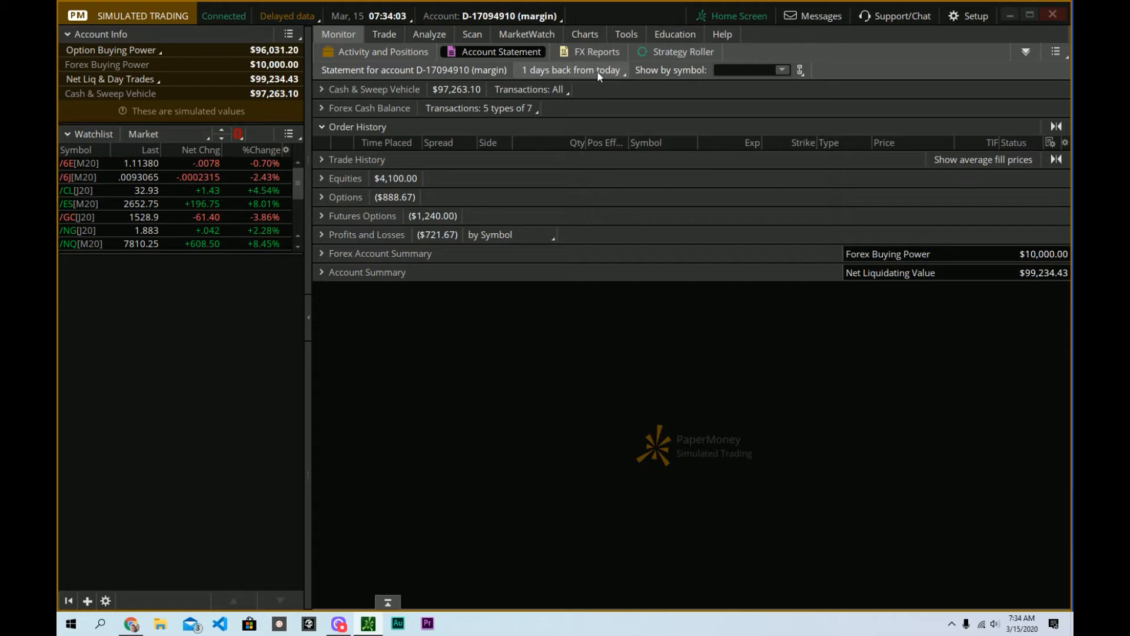
pyautogui.click(571, 69)
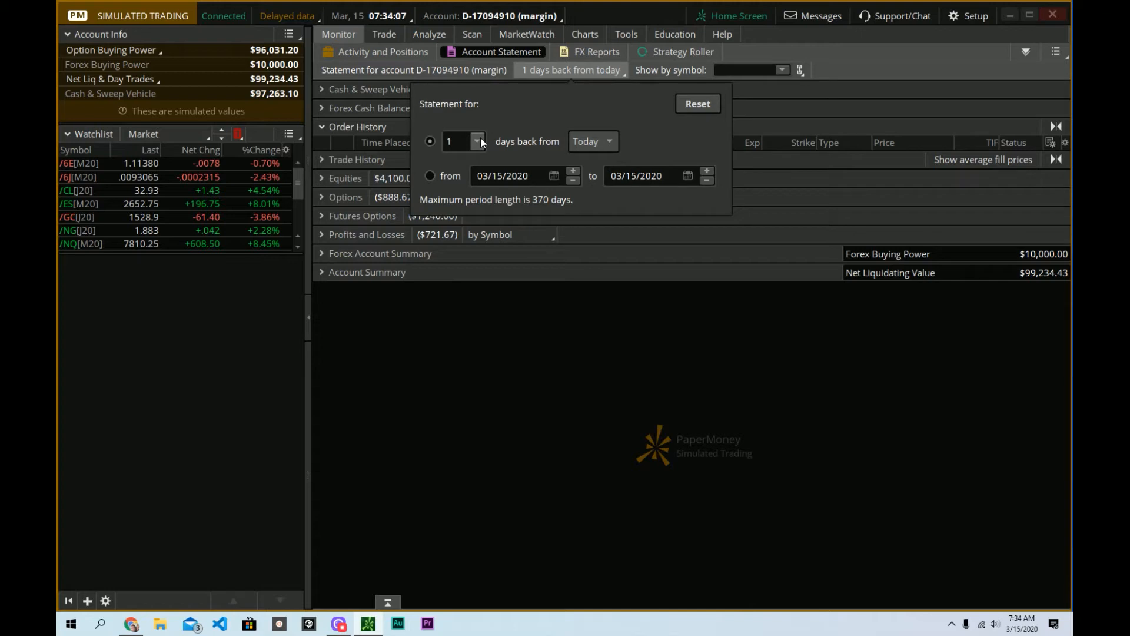
pyautogui.click(477, 141)
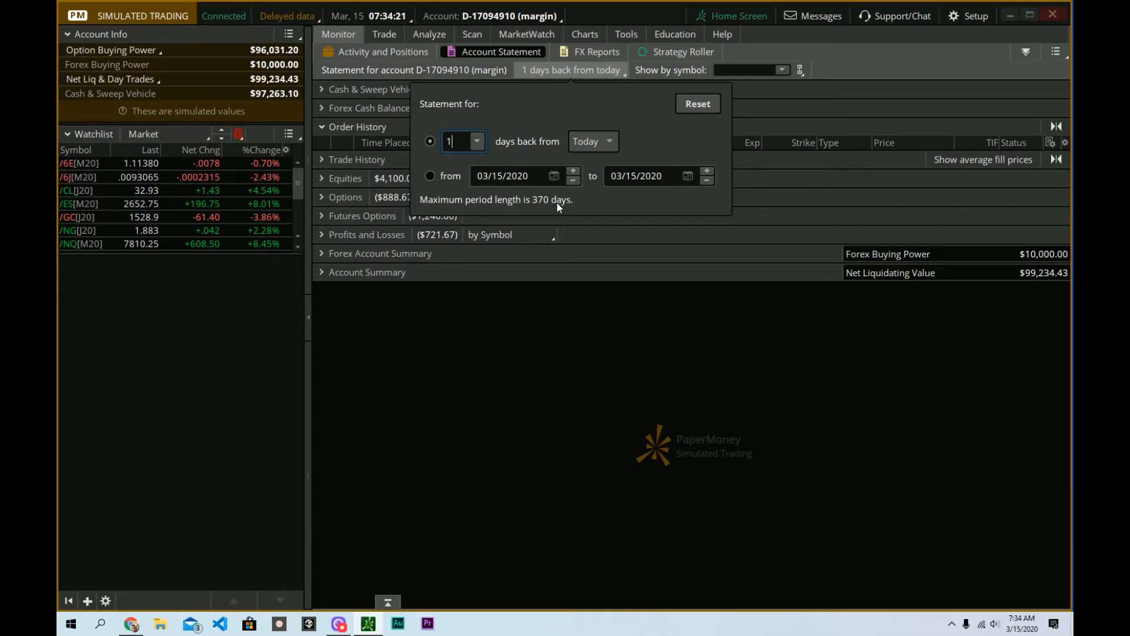
pyautogui.moveTo(553, 99)
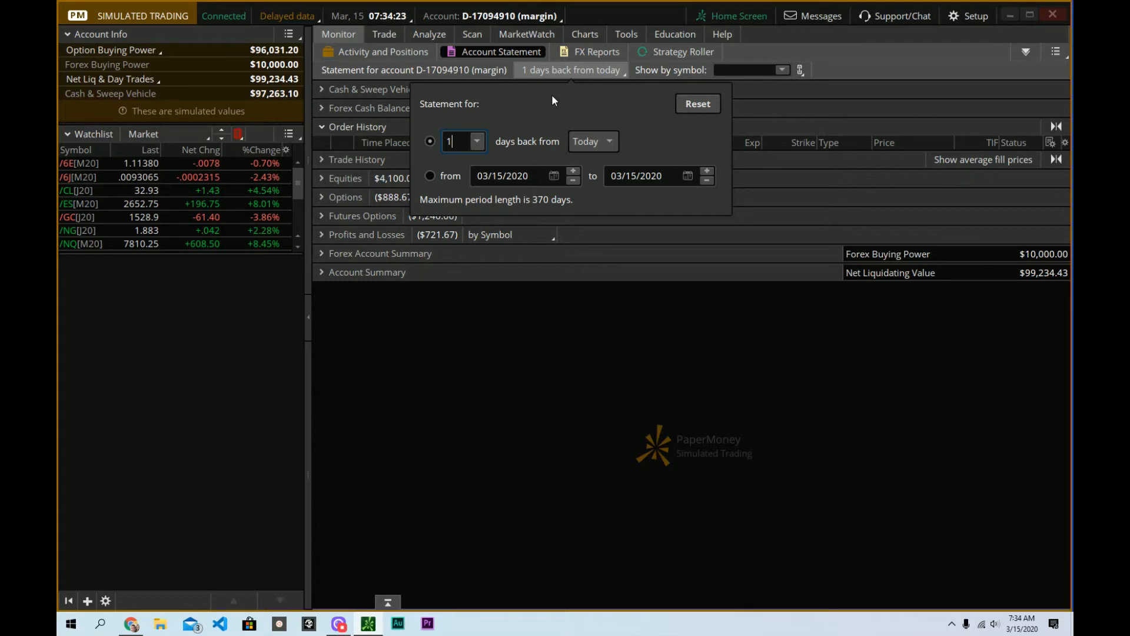
pyautogui.click(476, 142)
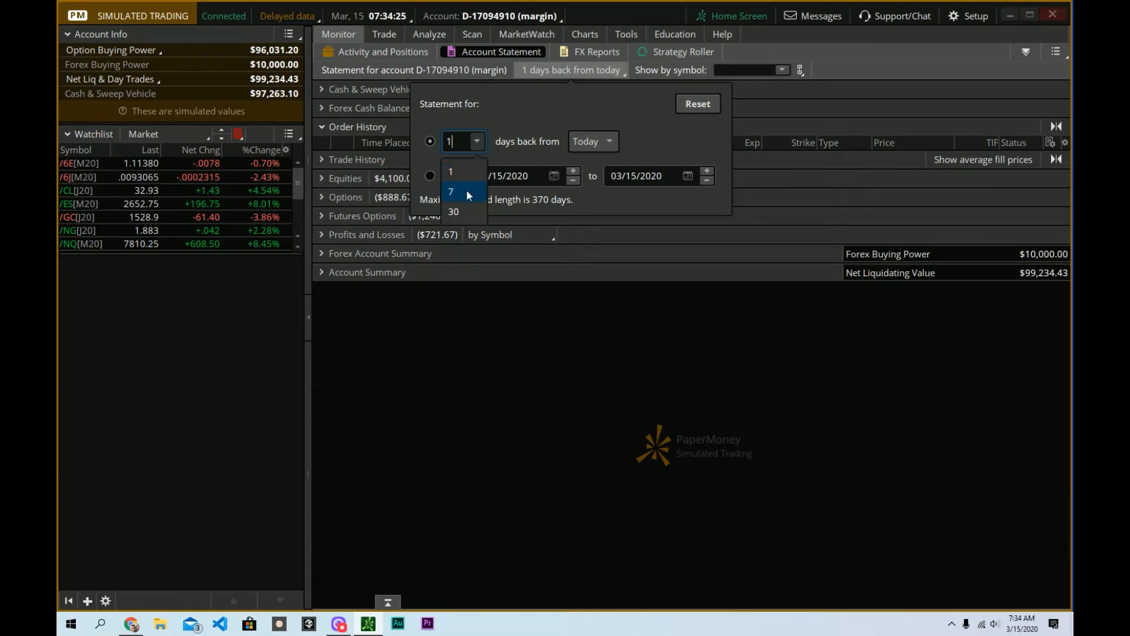
pyautogui.click(453, 192)
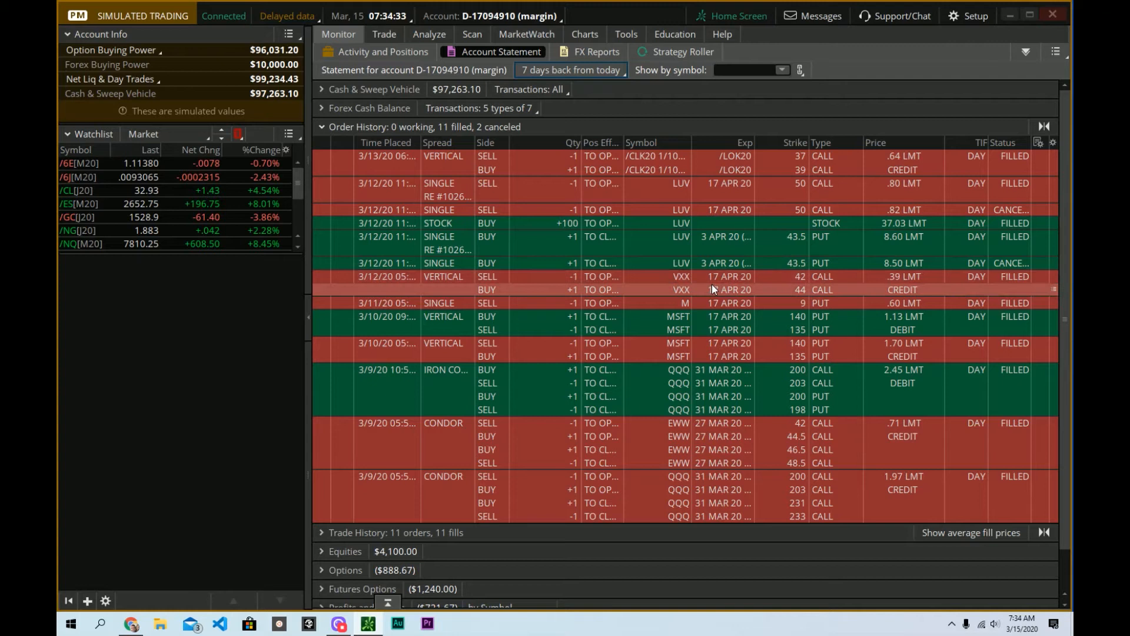
pyautogui.moveTo(512, 290)
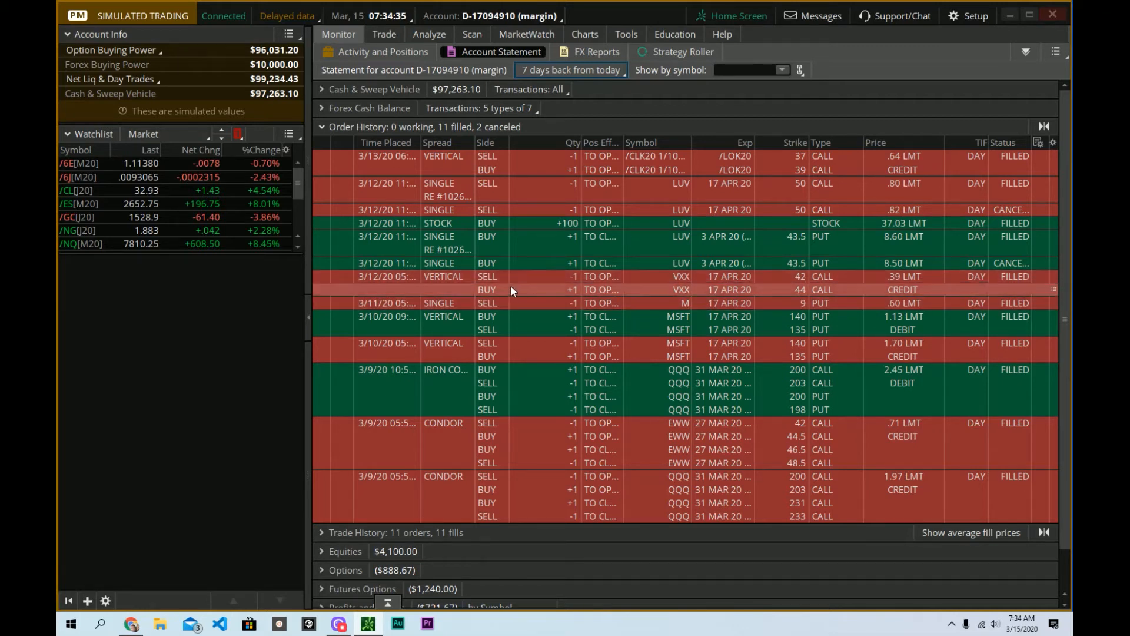
pyautogui.moveTo(385, 155)
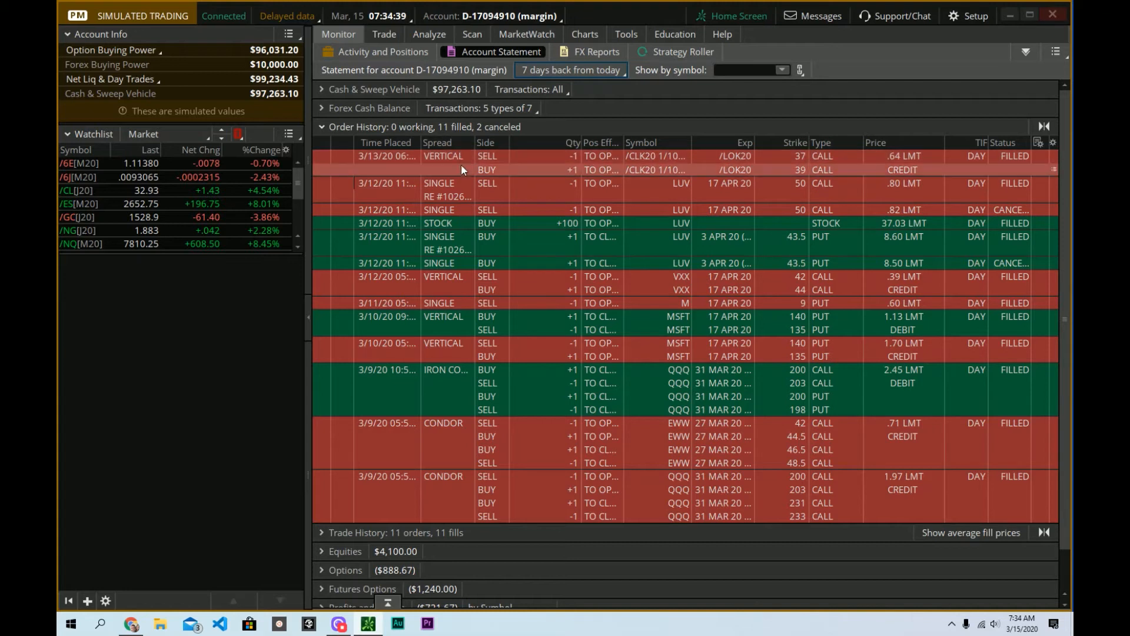
pyautogui.moveTo(462, 369)
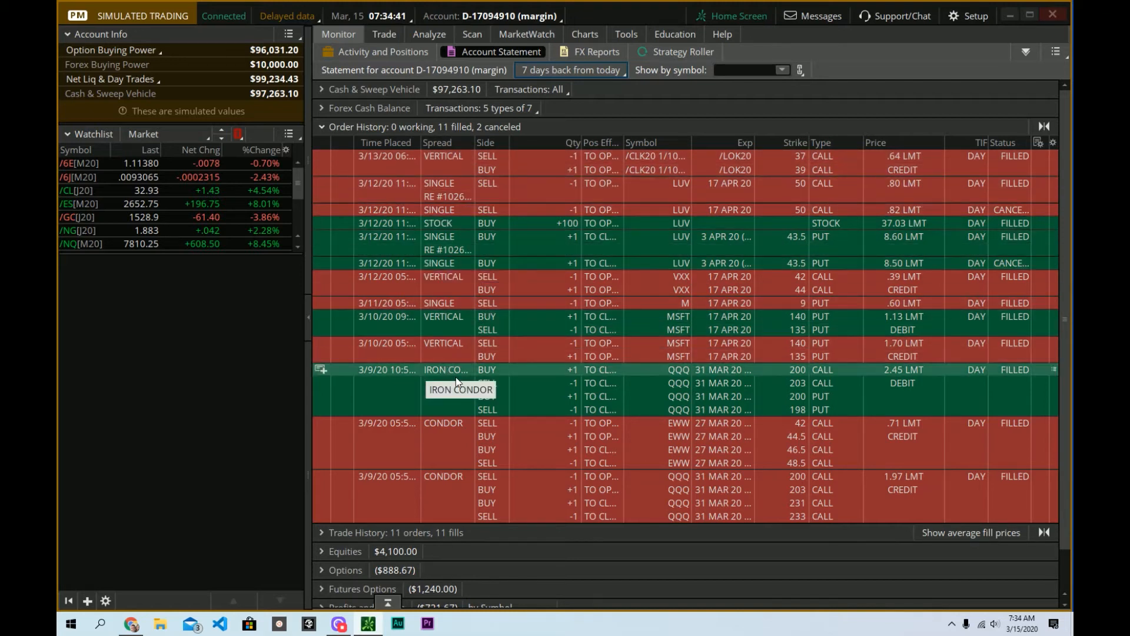
pyautogui.moveTo(466, 320)
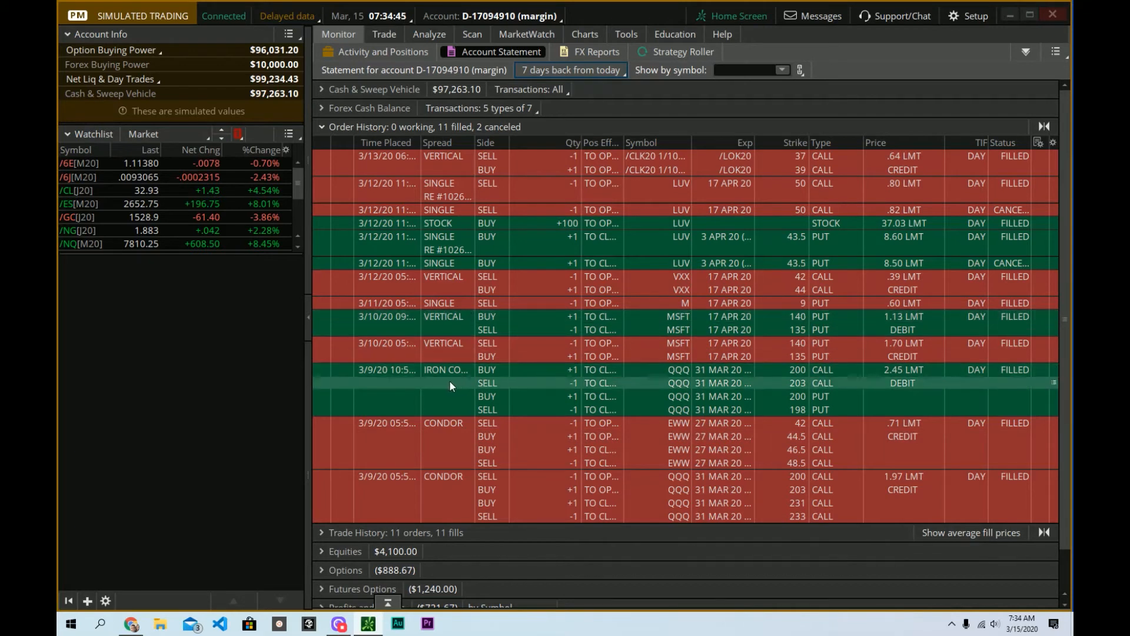
pyautogui.moveTo(439, 384)
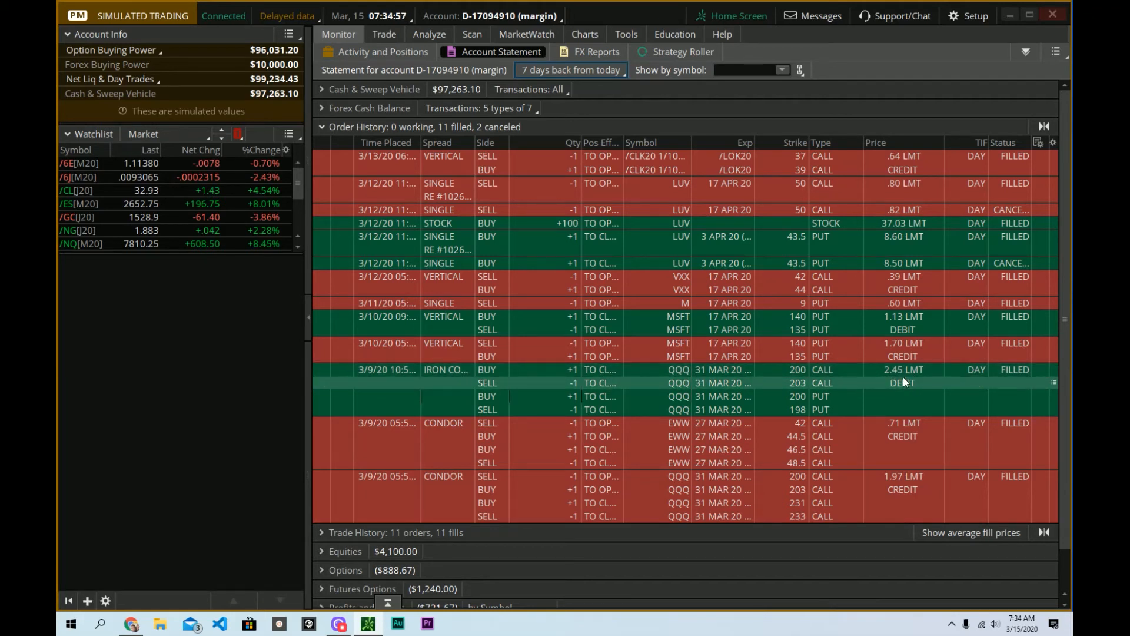
pyautogui.moveTo(779, 383)
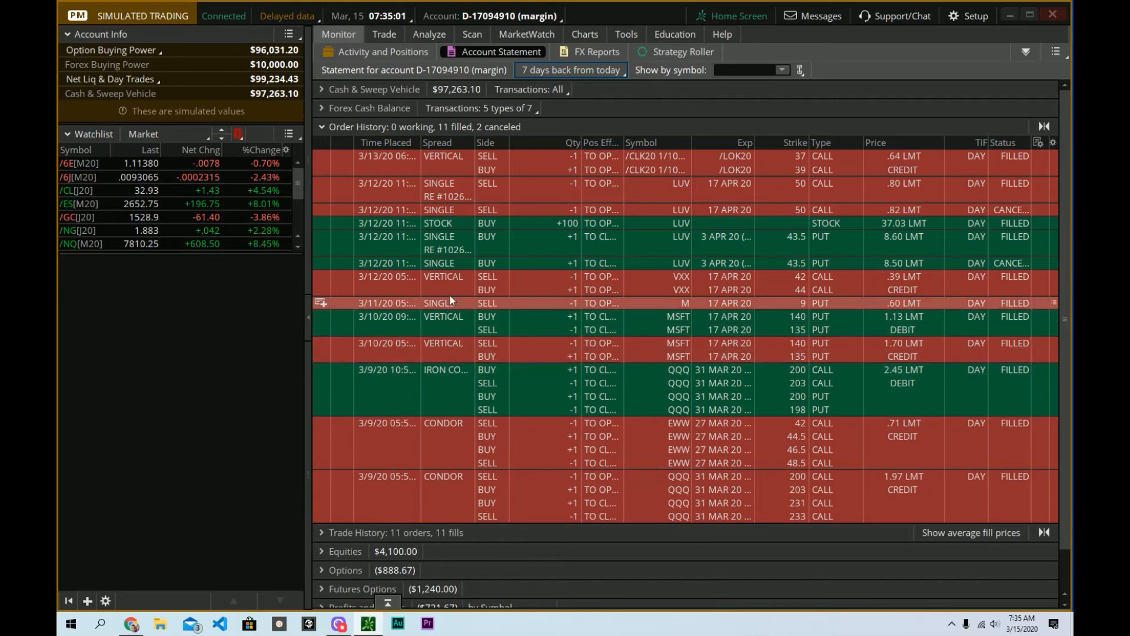
pyautogui.moveTo(556, 378)
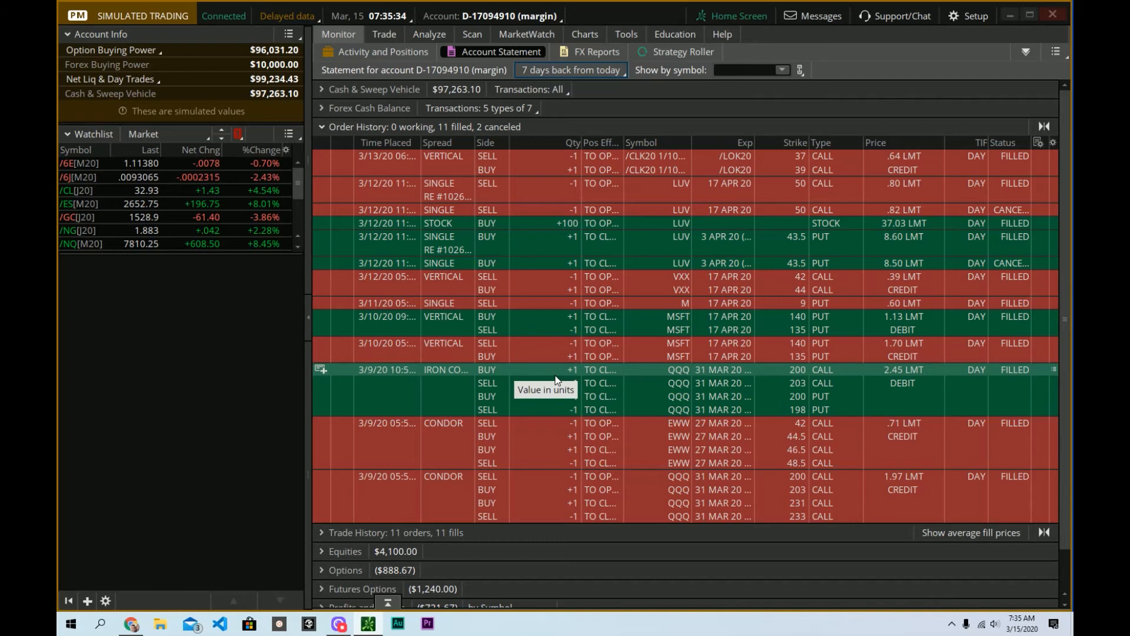
pyautogui.moveTo(556, 381)
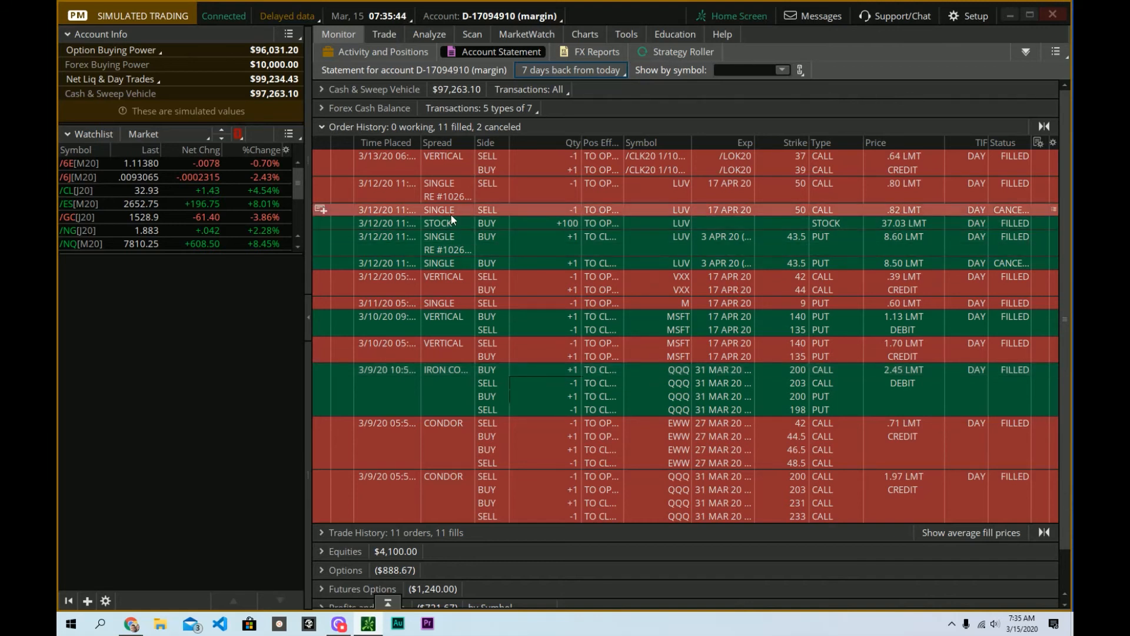
pyautogui.moveTo(511, 213)
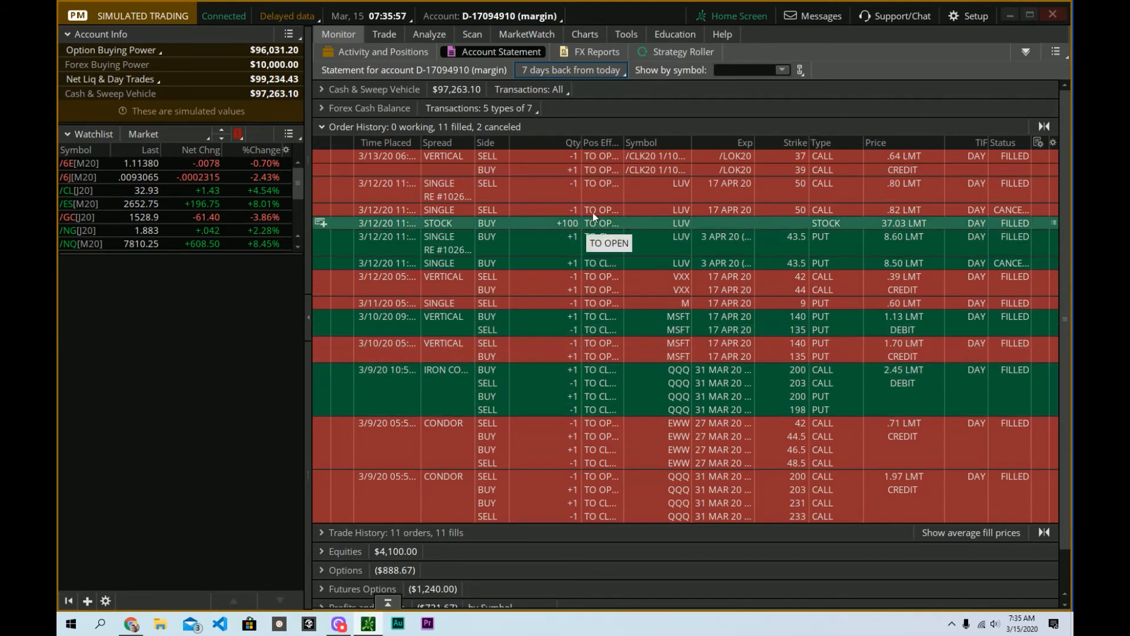
pyautogui.moveTo(788, 73)
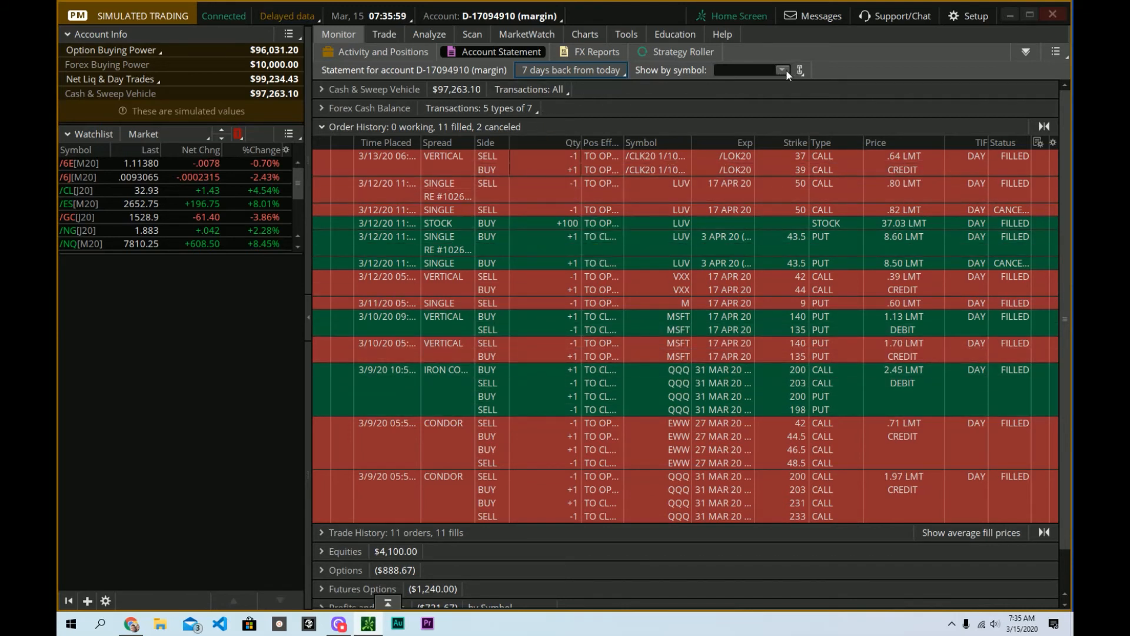
pyautogui.click(779, 69)
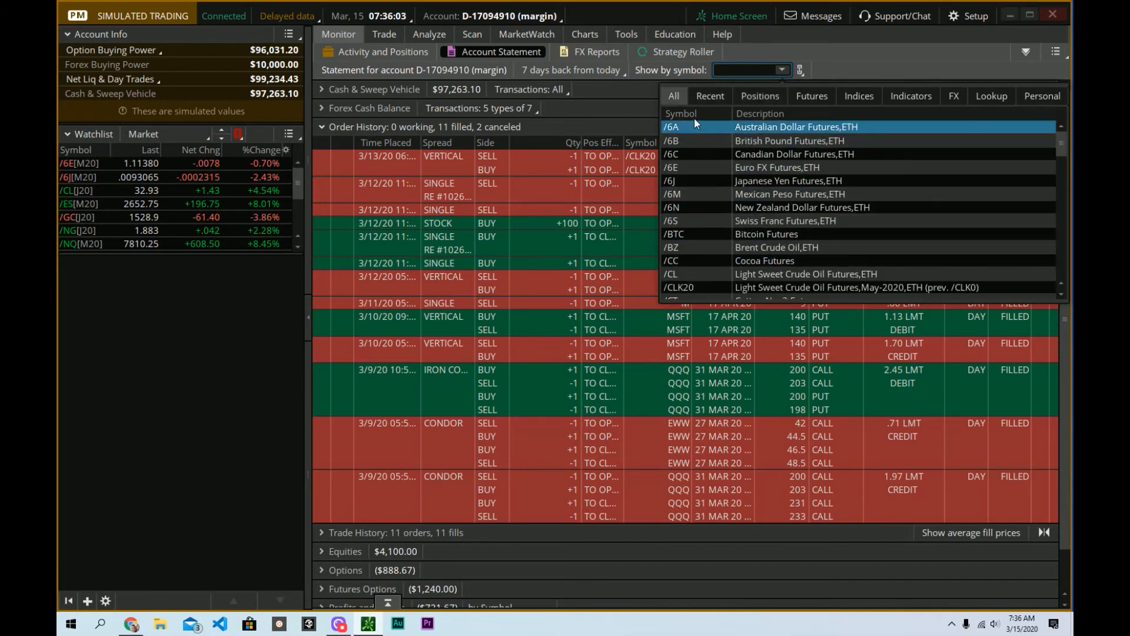
pyautogui.click(759, 95)
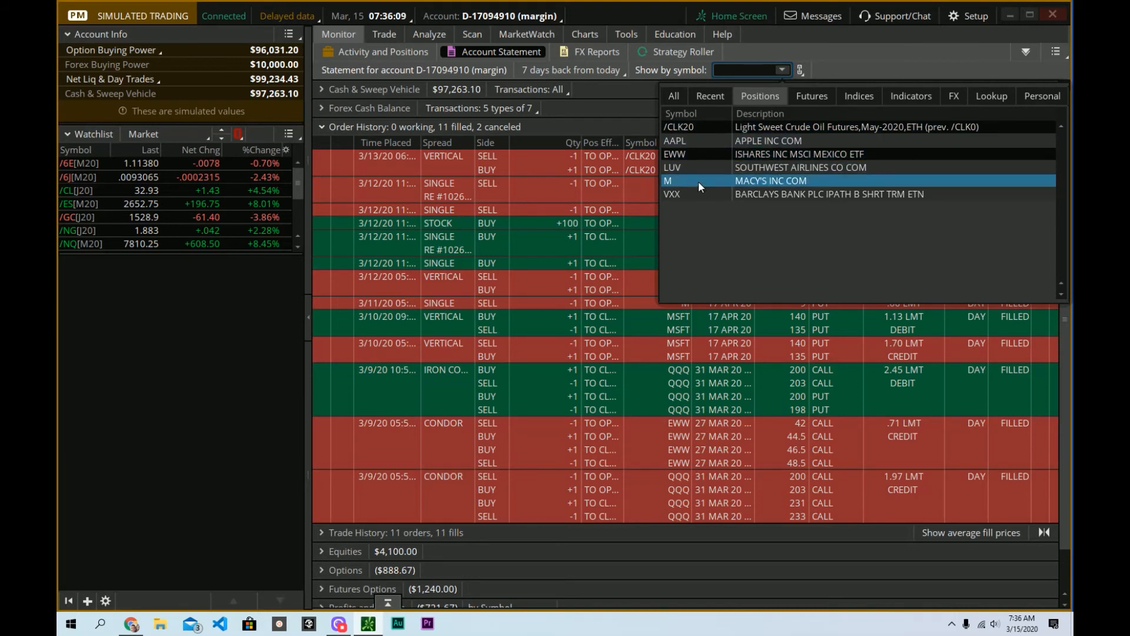
pyautogui.click(709, 95)
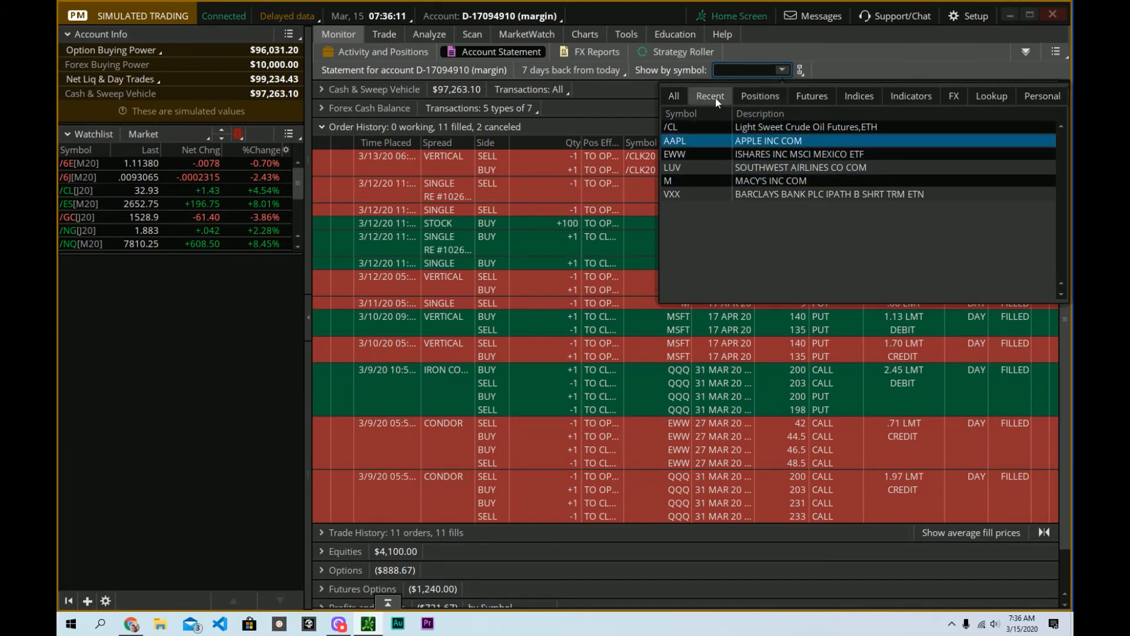
pyautogui.click(759, 95)
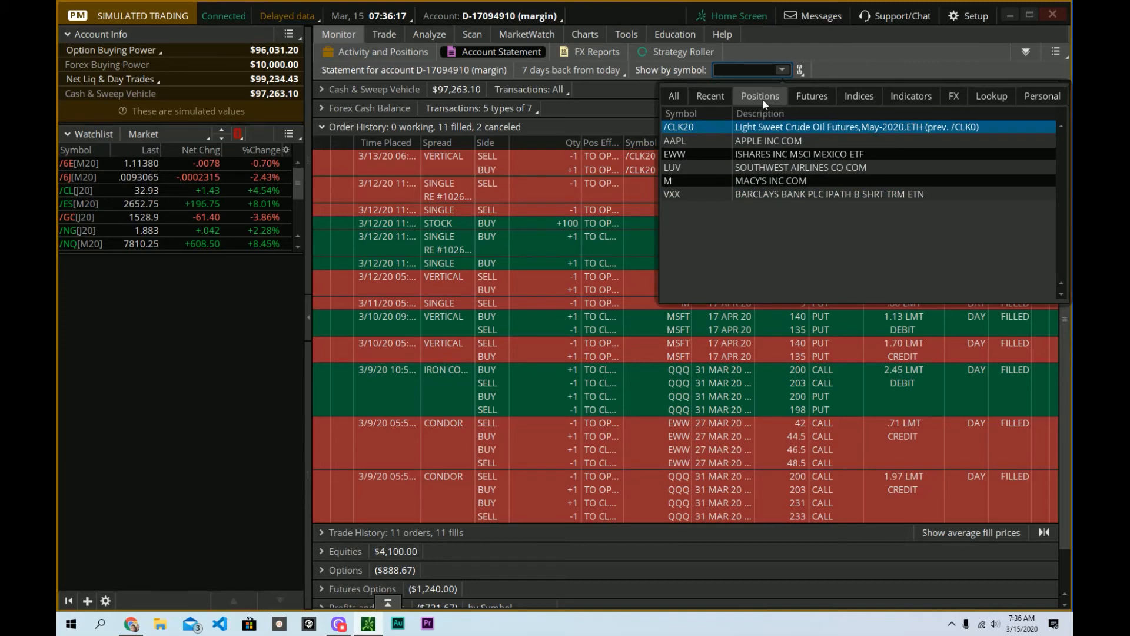
pyautogui.click(673, 96)
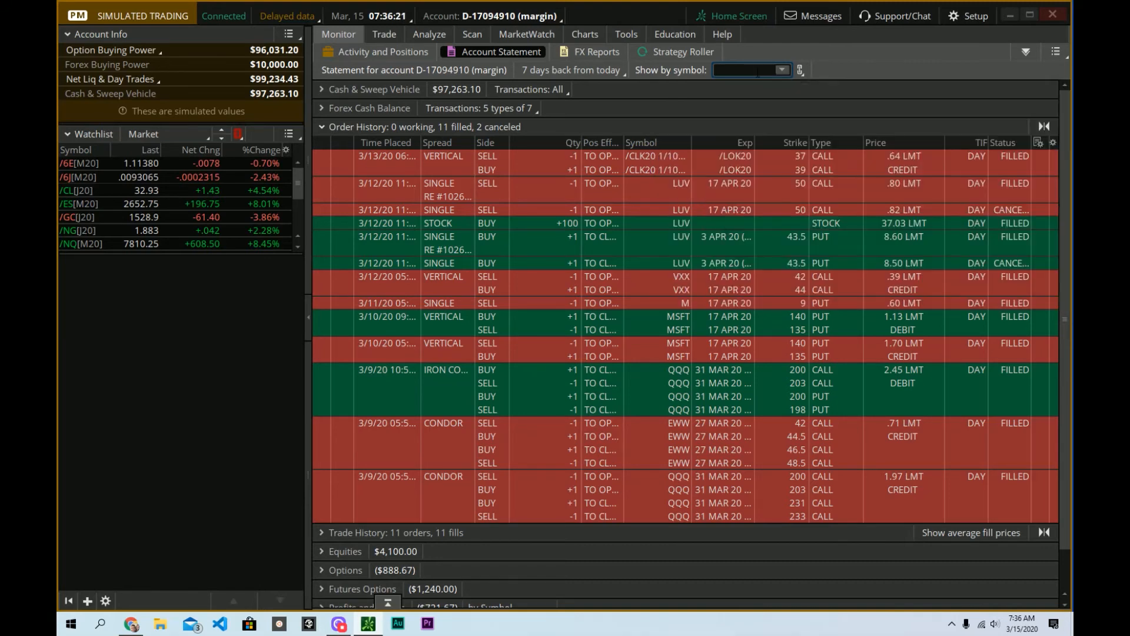
# - Filter the order history by symbol to QQQ (INVESCO QQQ TRUST)
pyautogui.write('QQQ')
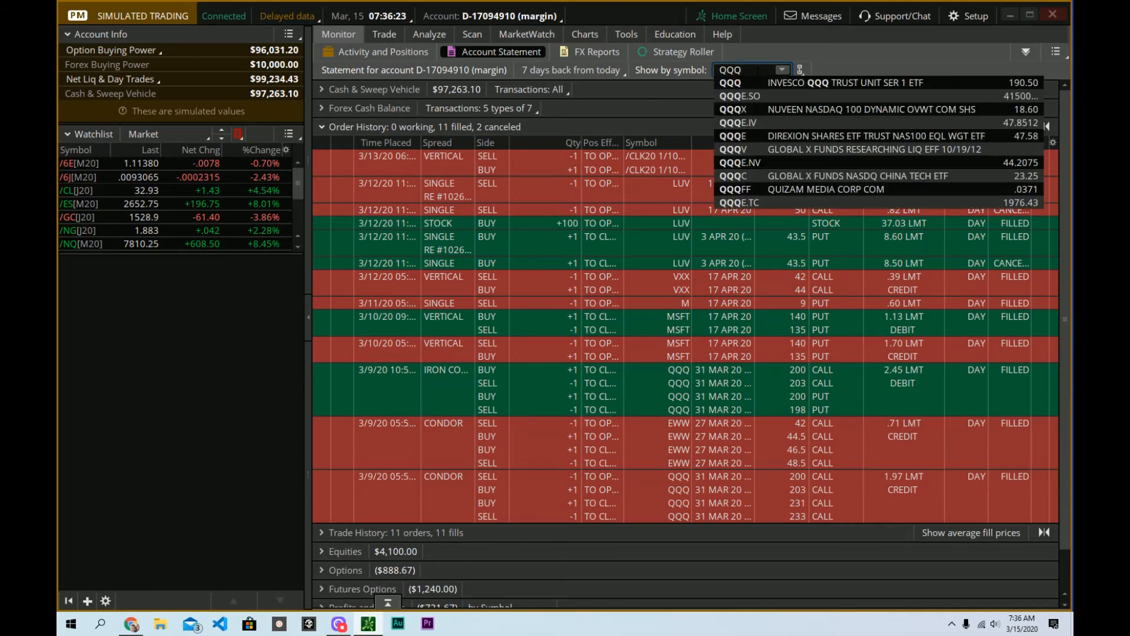
pyautogui.click(735, 82)
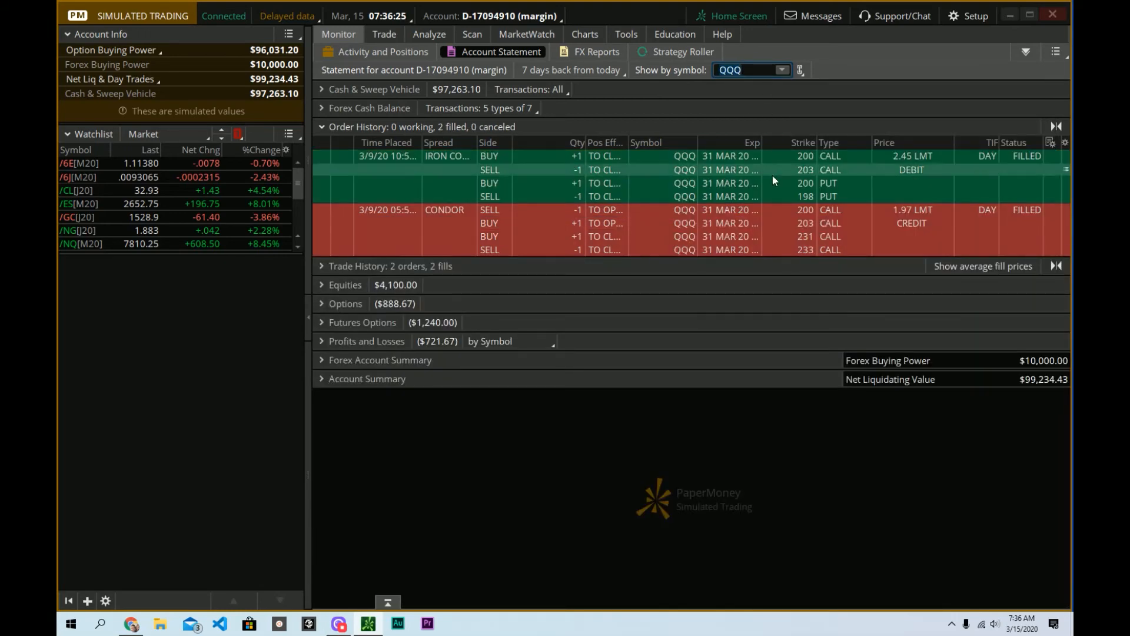
pyautogui.moveTo(749, 197)
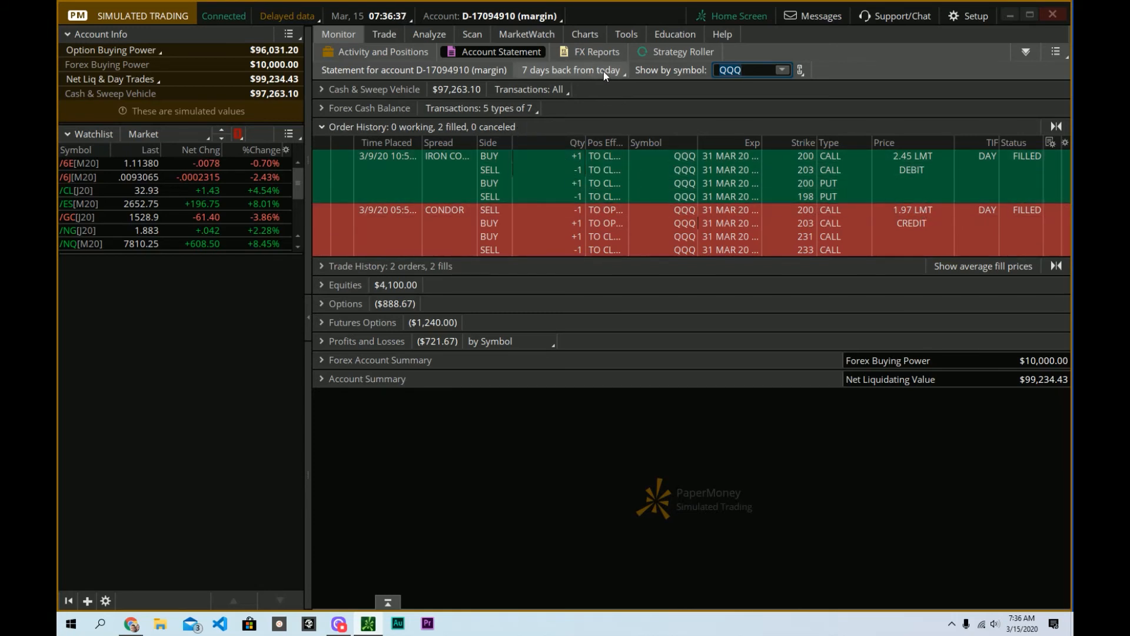
# - Set the statement period to 30 days back and search Start for 'cal'
pyautogui.click(571, 69)
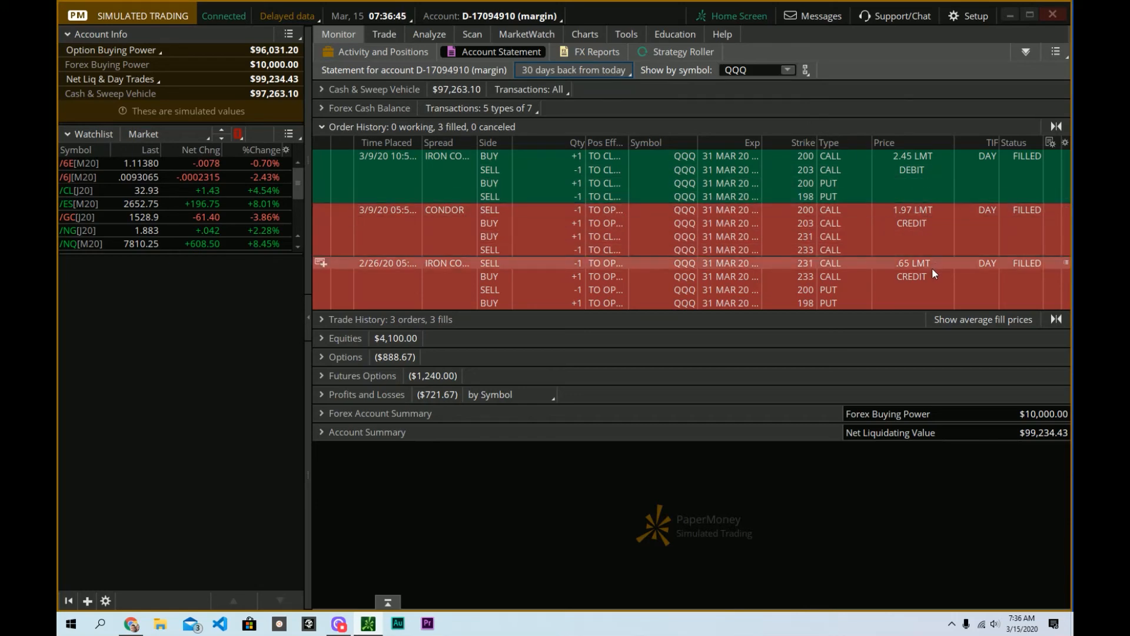
pyautogui.write('cal')
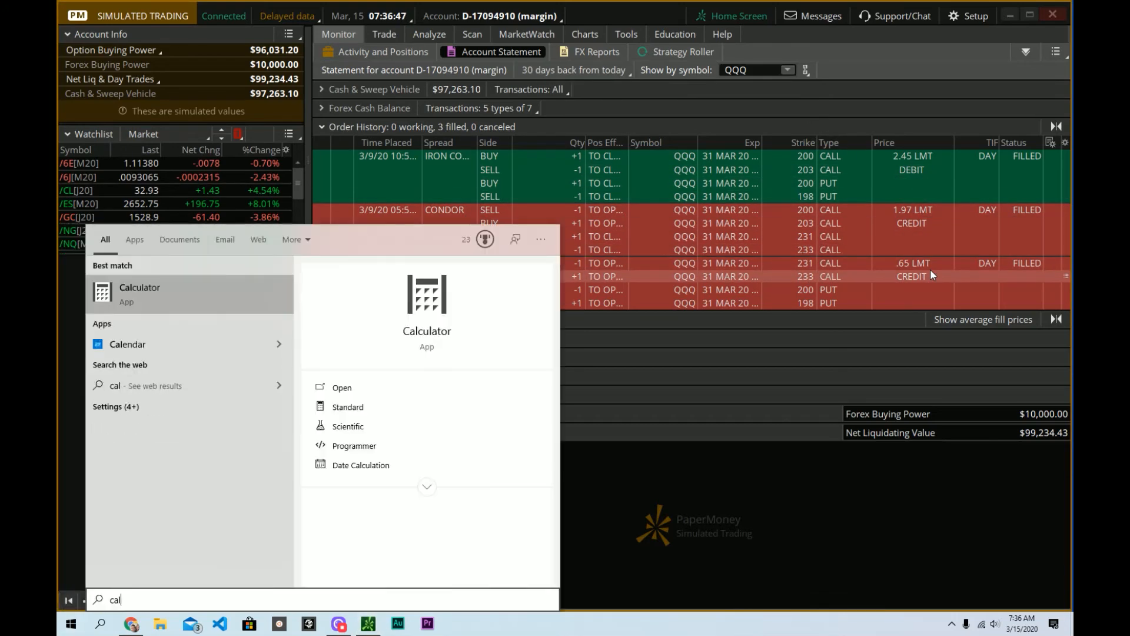
# - In Calculator, compute 65 + 197 = 262, then 262 − 245 = 17, and close it
pyautogui.click(140, 294)
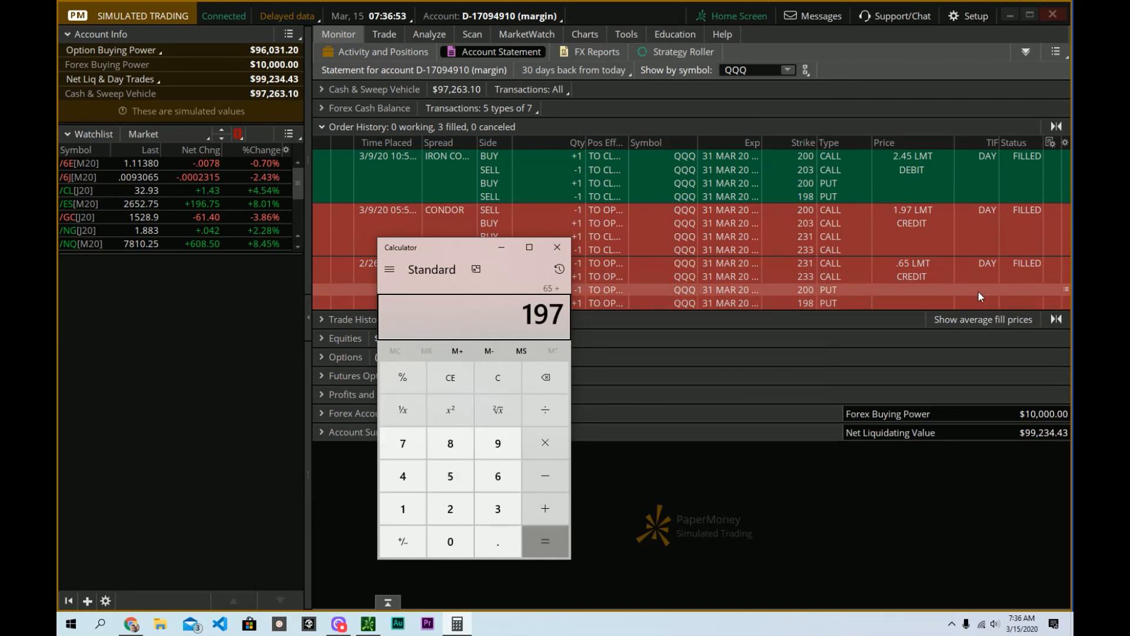
pyautogui.click(544, 542)
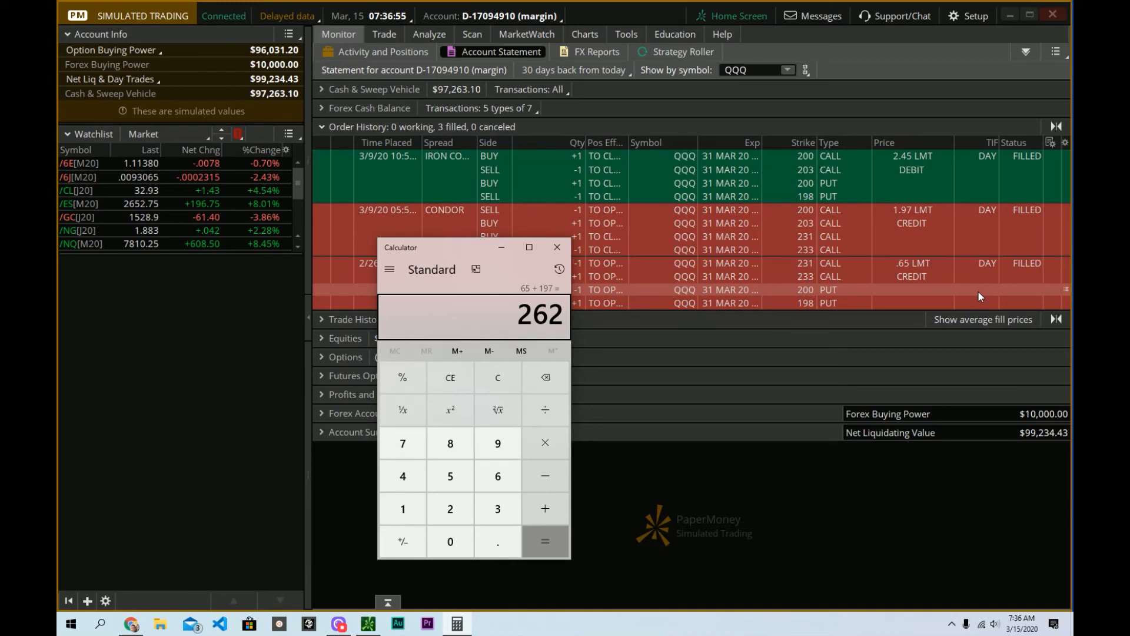
pyautogui.click(545, 541)
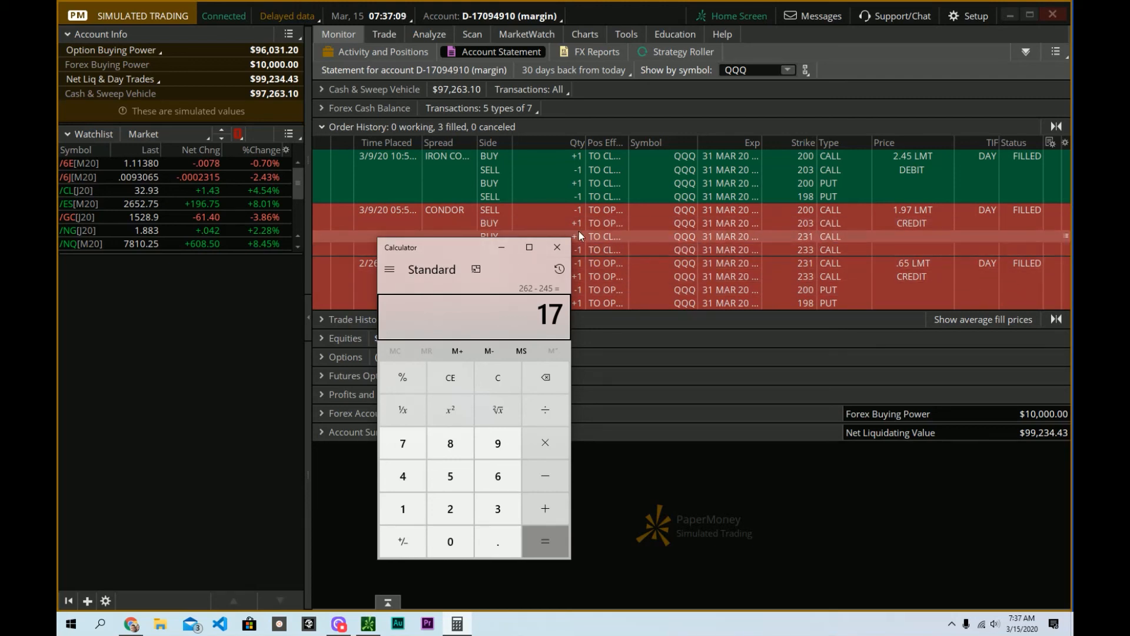
pyautogui.moveTo(556, 247)
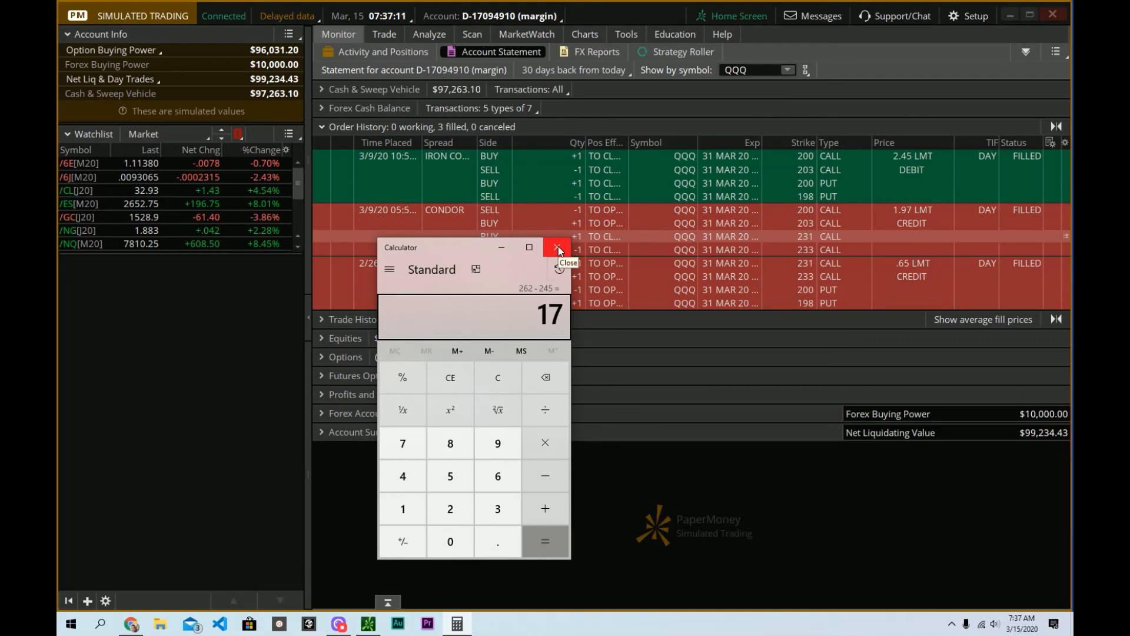
pyautogui.click(556, 247)
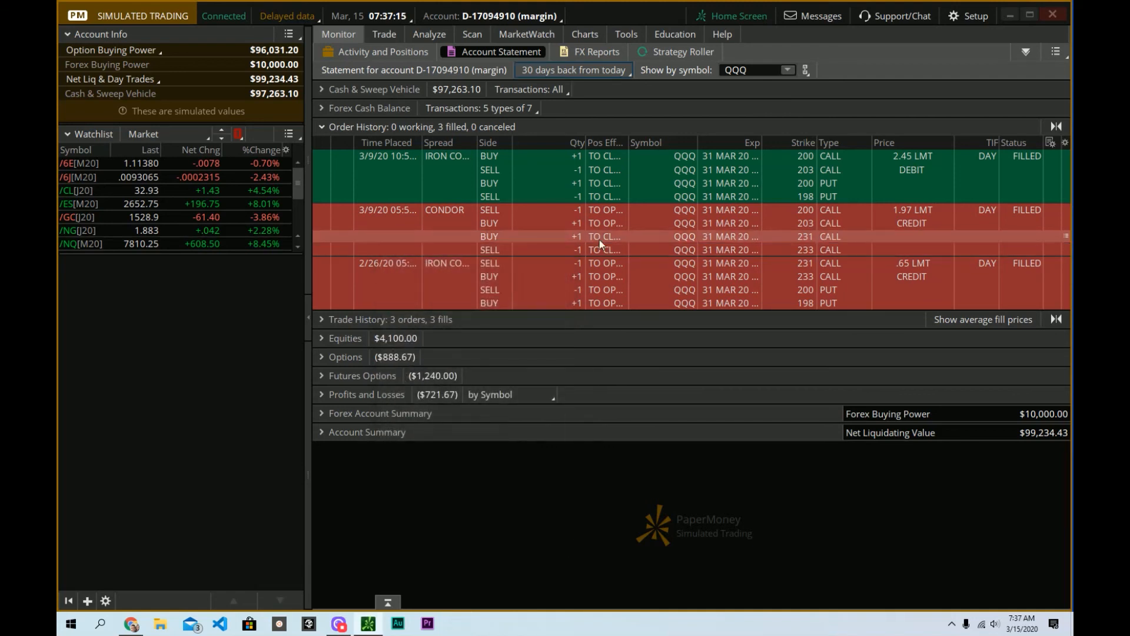